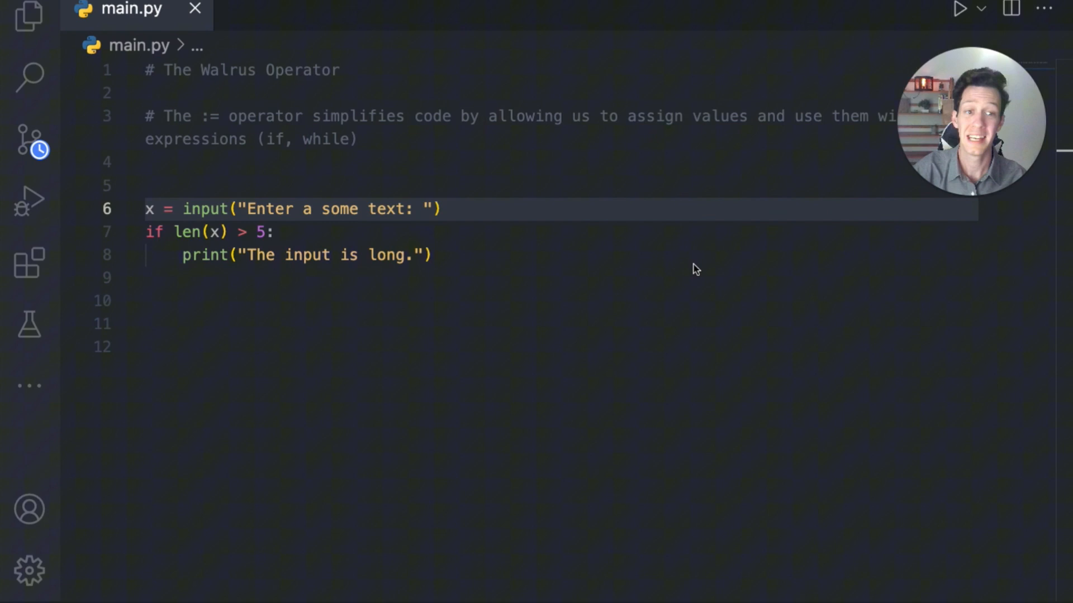
pyautogui.moveTo(684, 273)
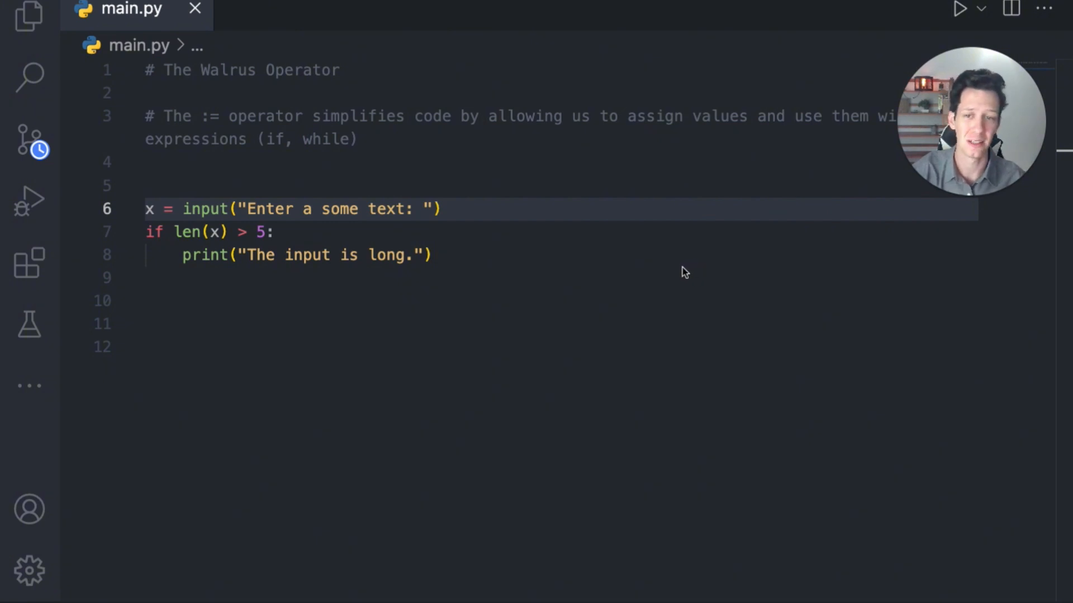
pyautogui.moveTo(730, 152)
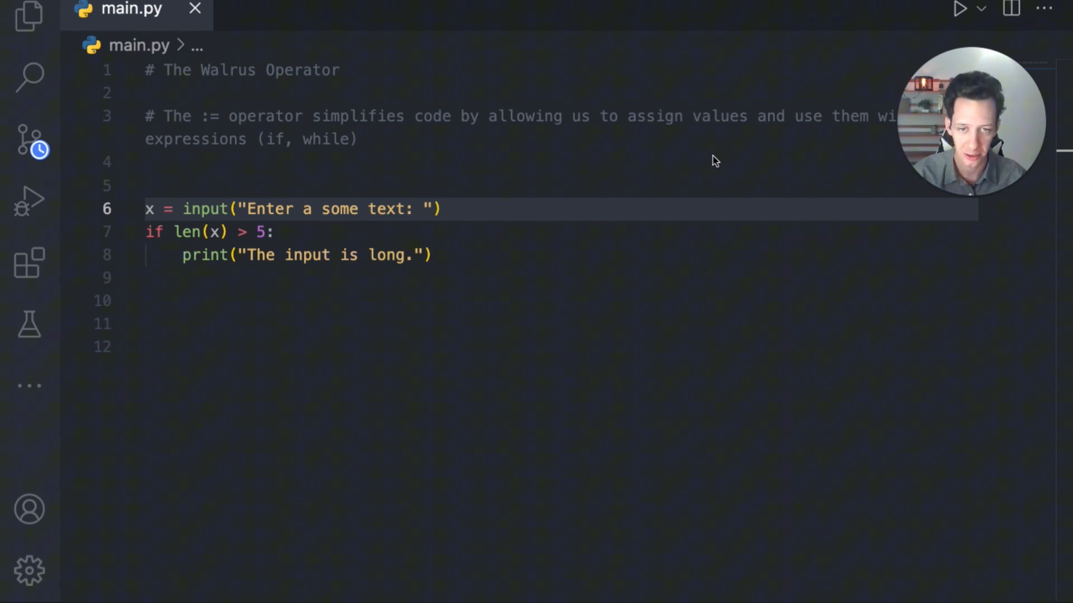
pyautogui.moveTo(938, 181)
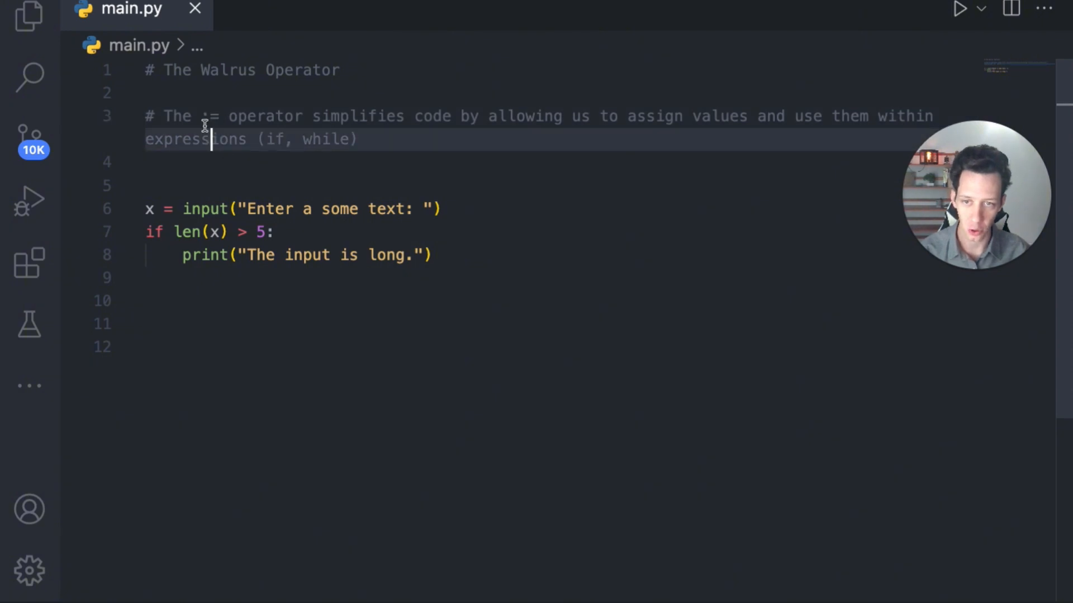
pyautogui.moveTo(316, 160)
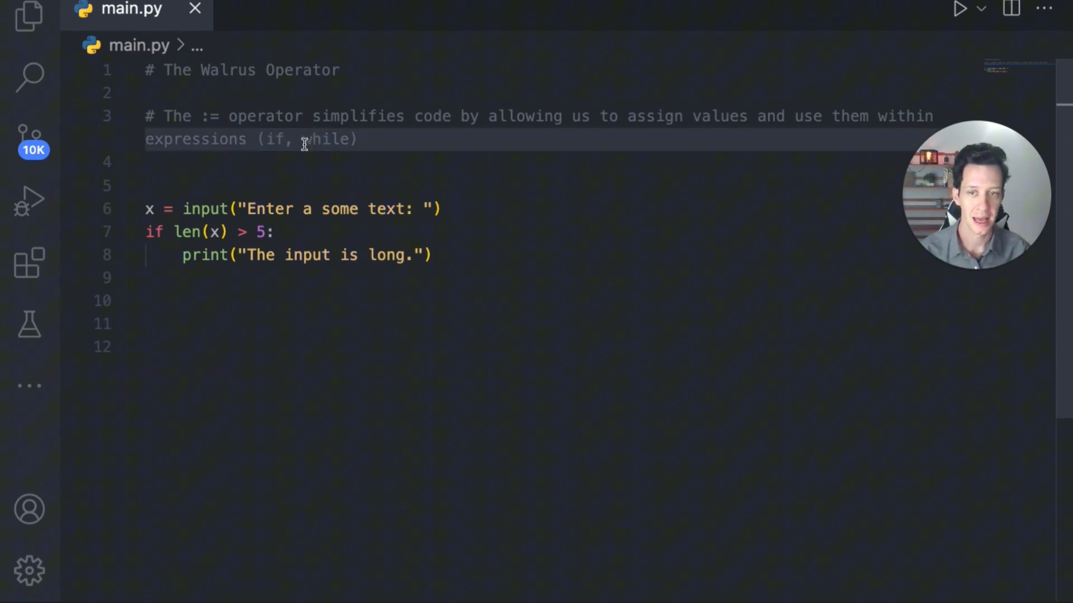
# - Duplicate the if len(x) > 5 block with its print below the original in main.py
pyautogui.doubleClick(330, 140)
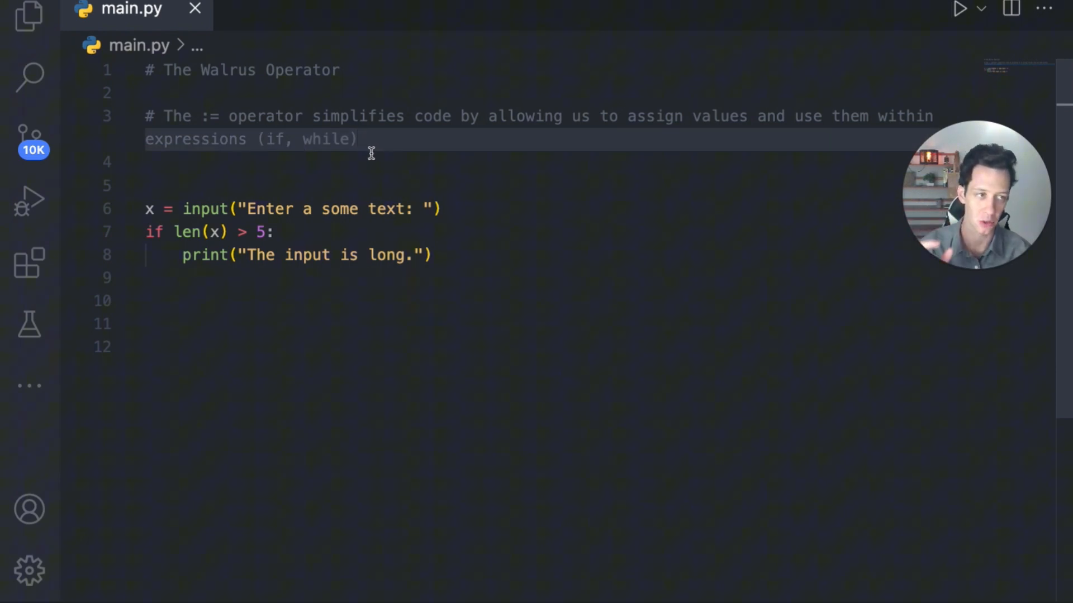
pyautogui.click(391, 162)
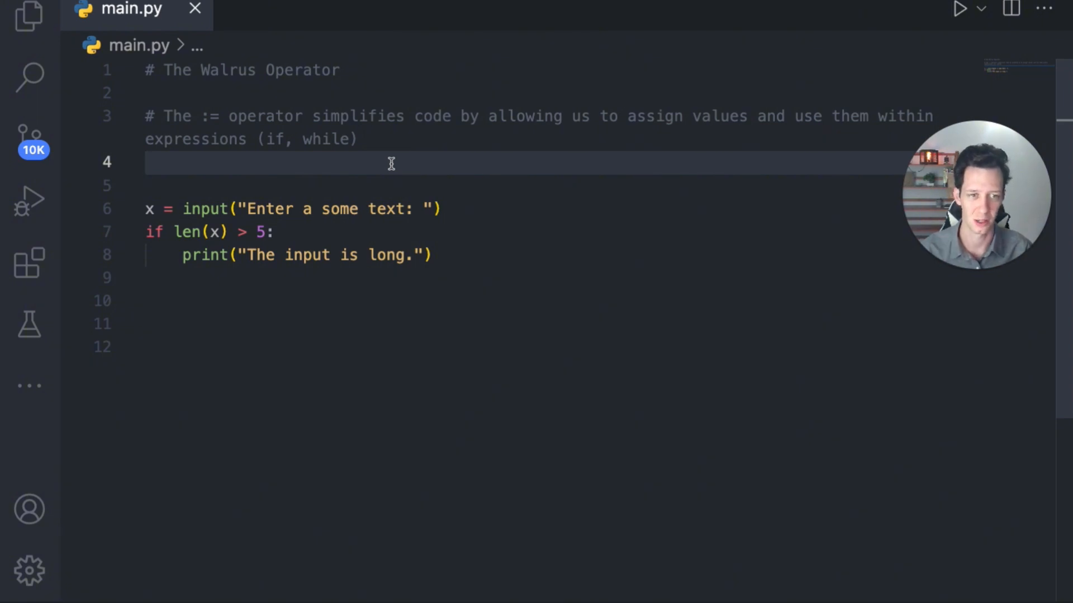
pyautogui.moveTo(251, 285)
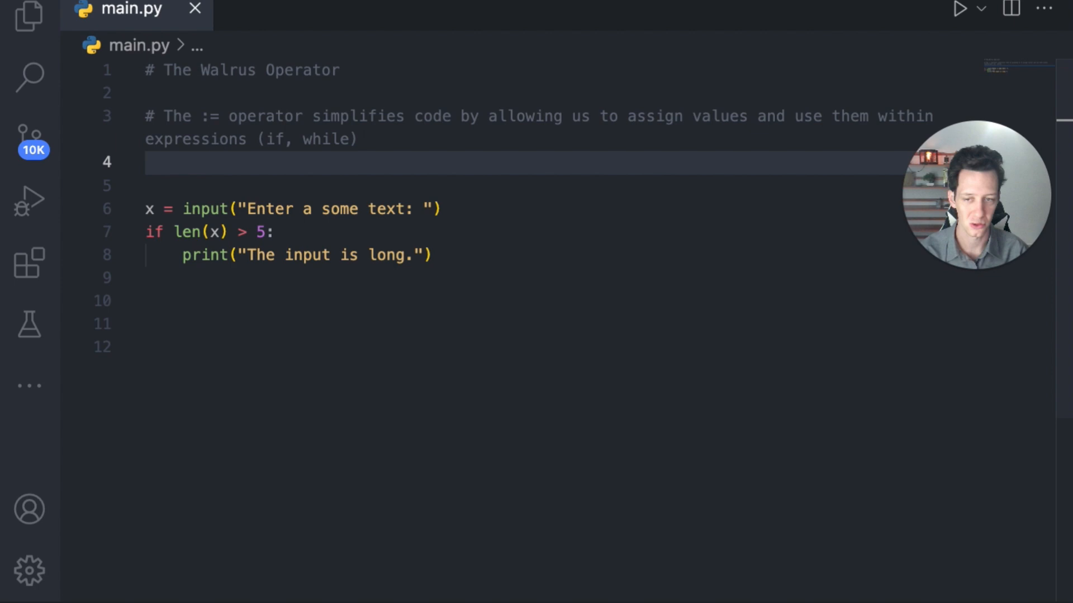
pyautogui.click(174, 232)
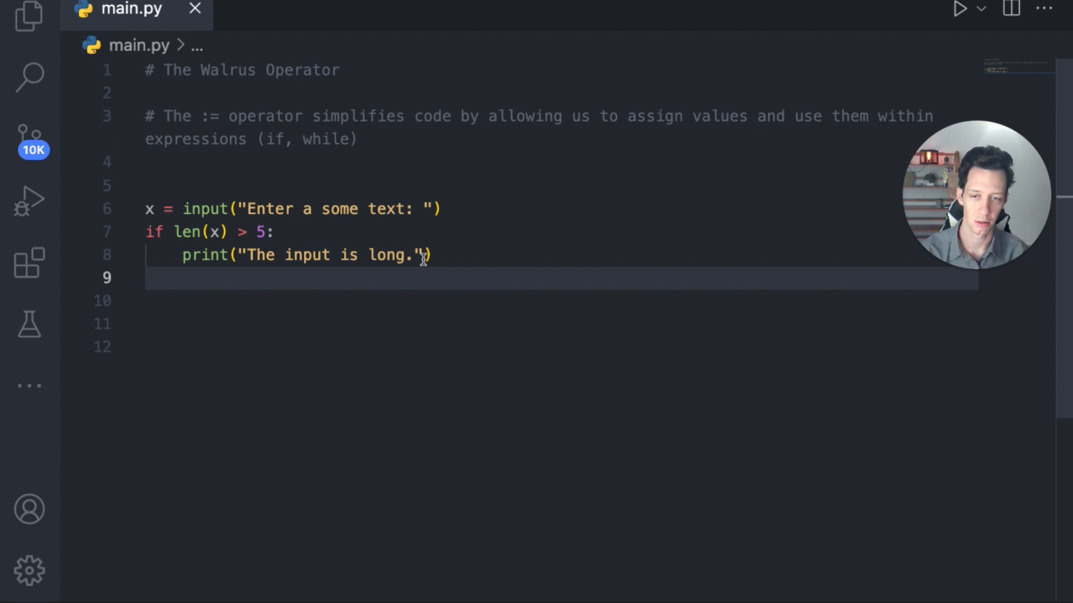
pyautogui.click(72, 209)
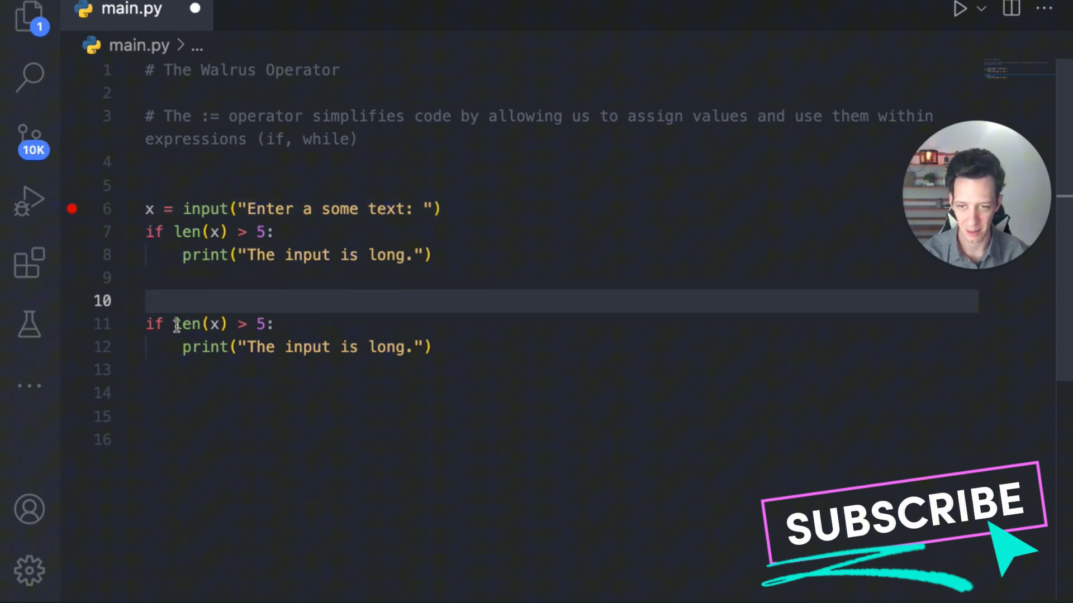
# - Rewrite the copied if as (x := input("Enter some text: ")) and len(x) > 5, commenting out the original
pyautogui.write('()')
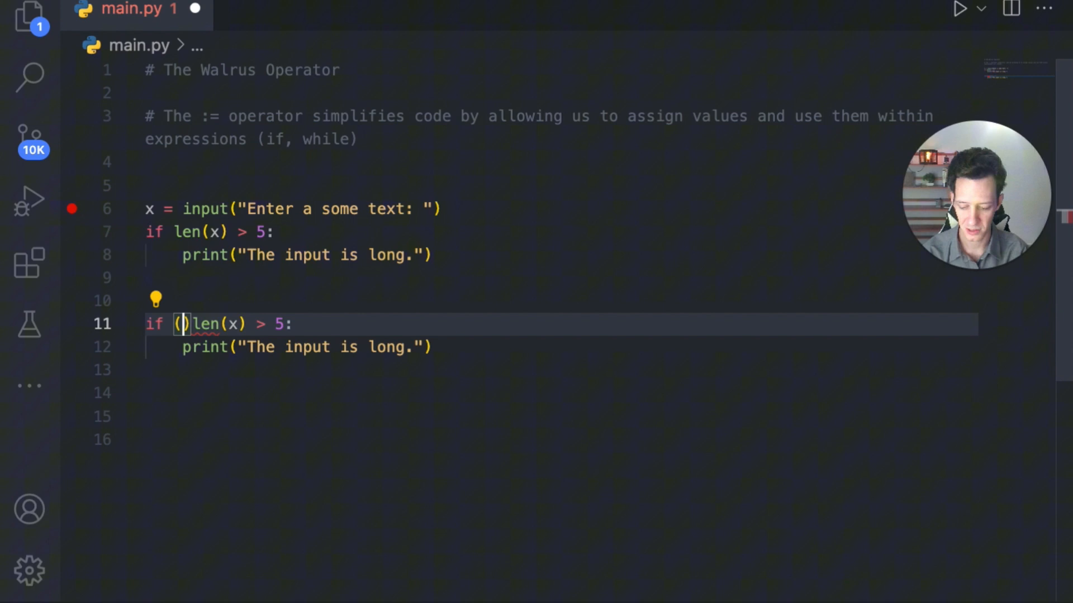
pyautogui.write('x :=')
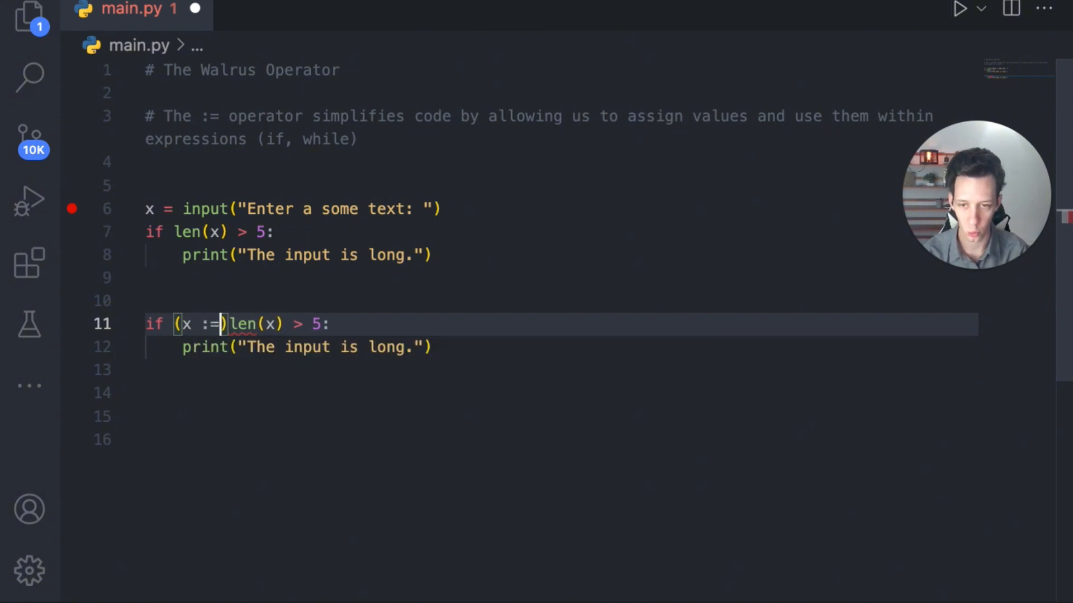
pyautogui.write('input(')
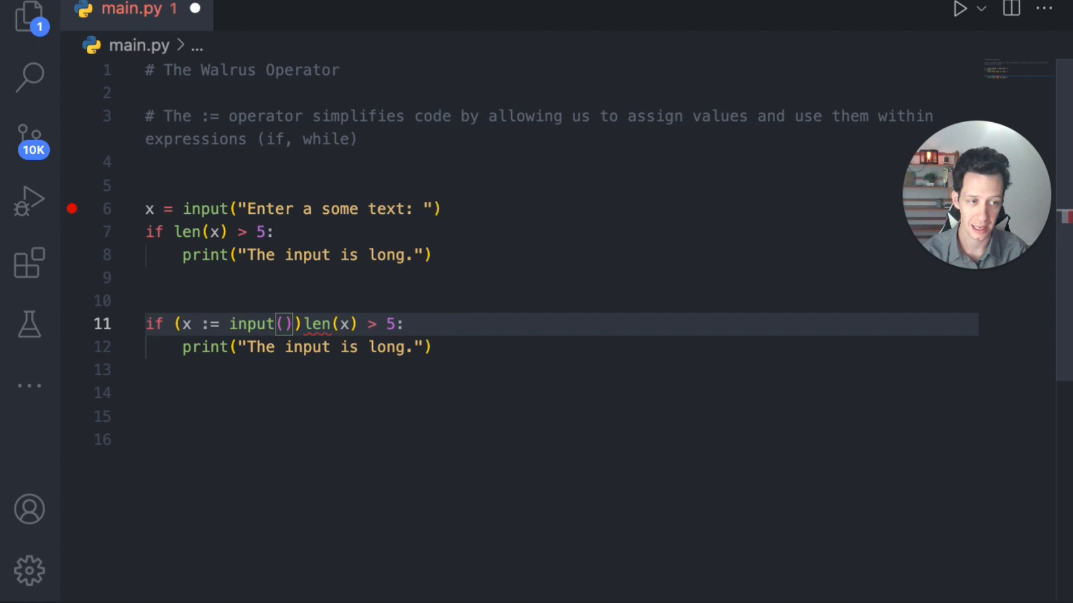
pyautogui.write('""')
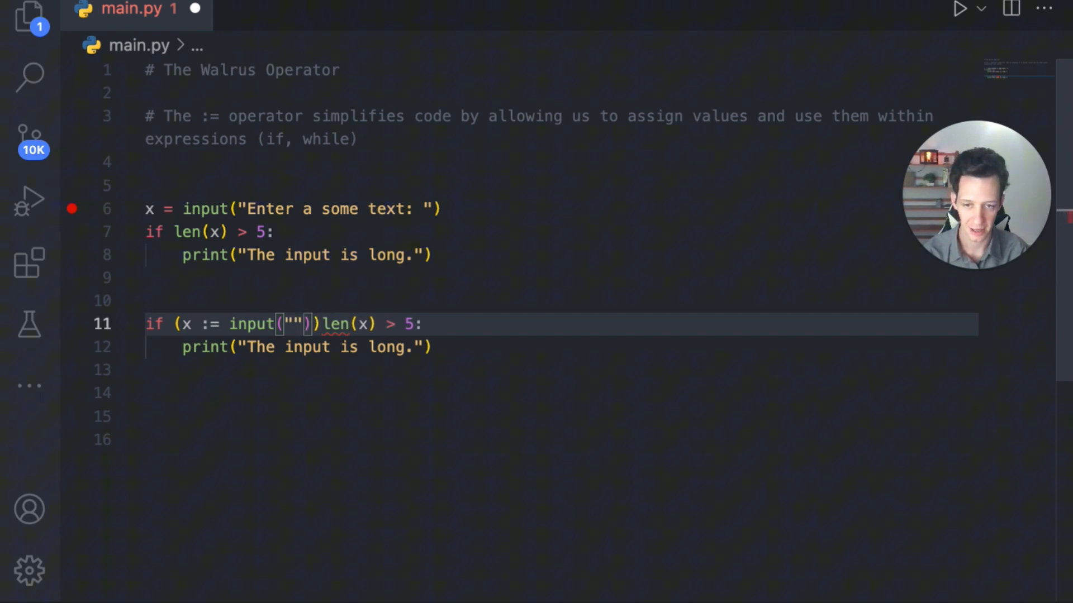
pyautogui.write('E')
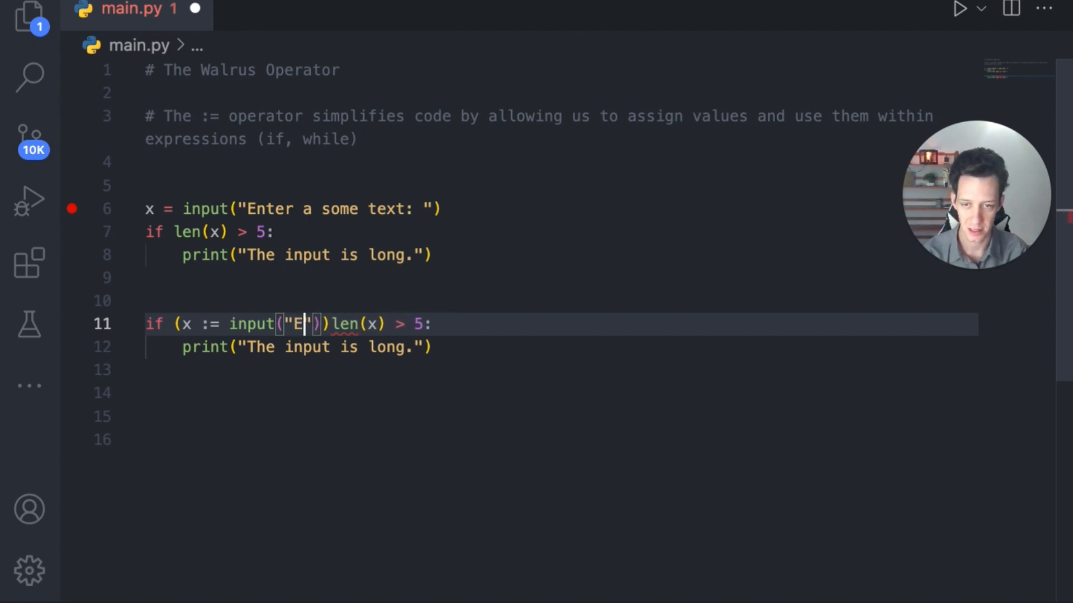
pyautogui.write('nter some')
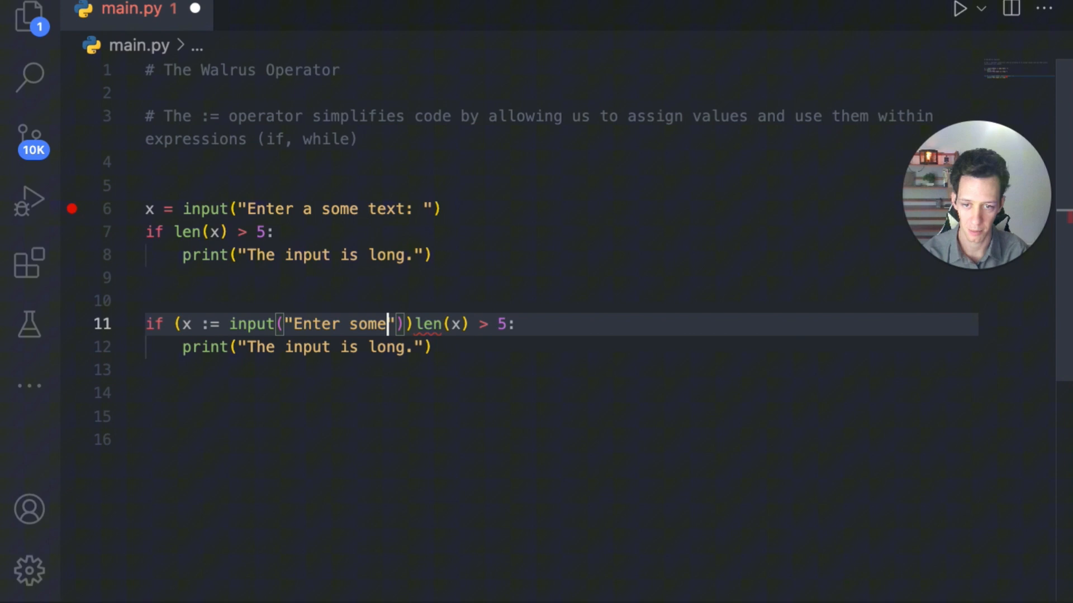
pyautogui.write('text')
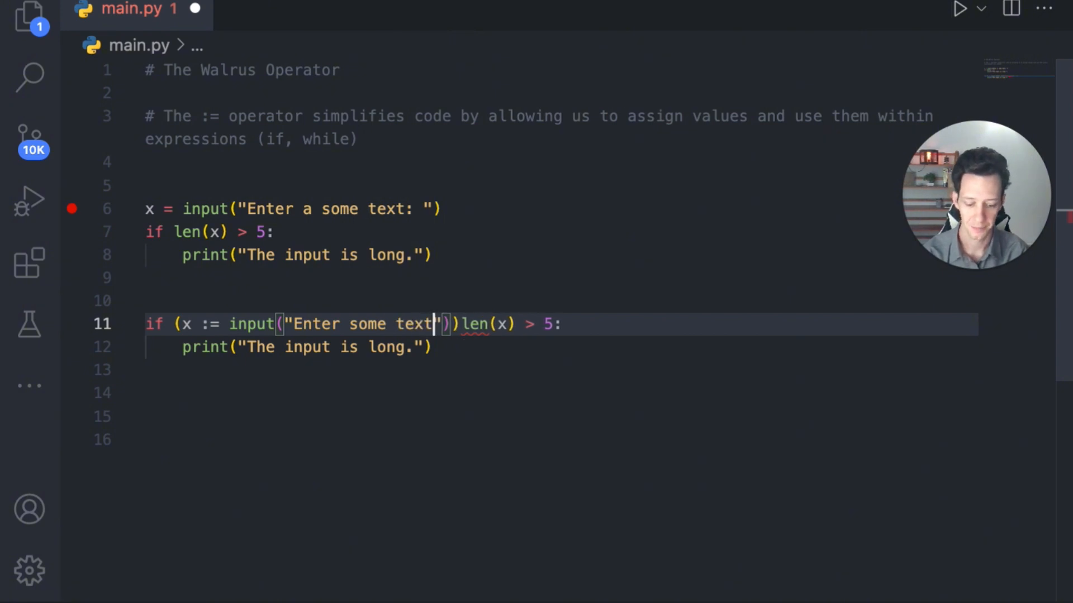
pyautogui.write(':')
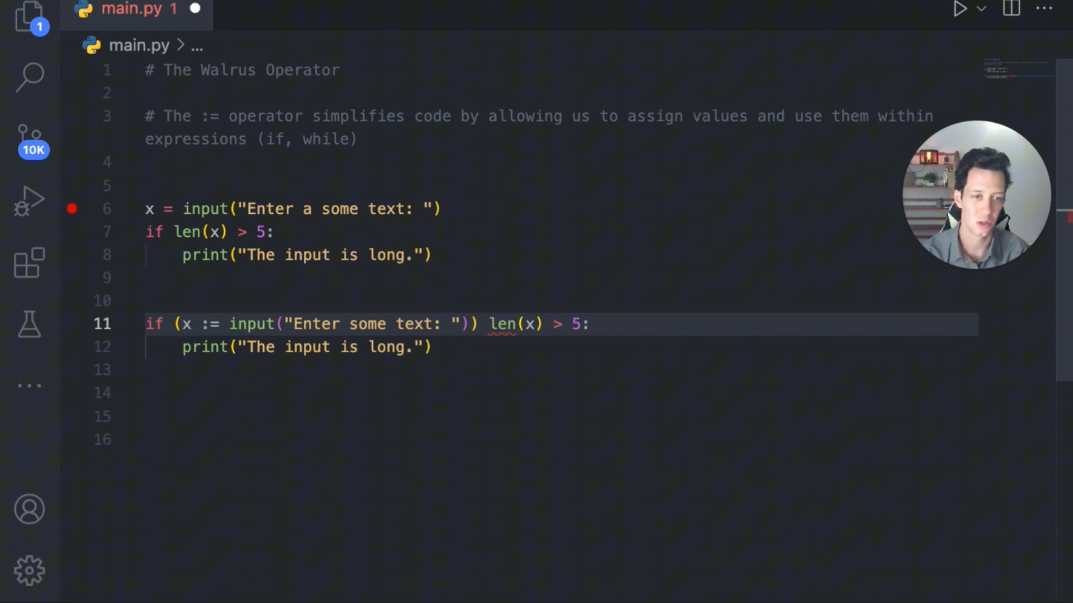
pyautogui.write('and')
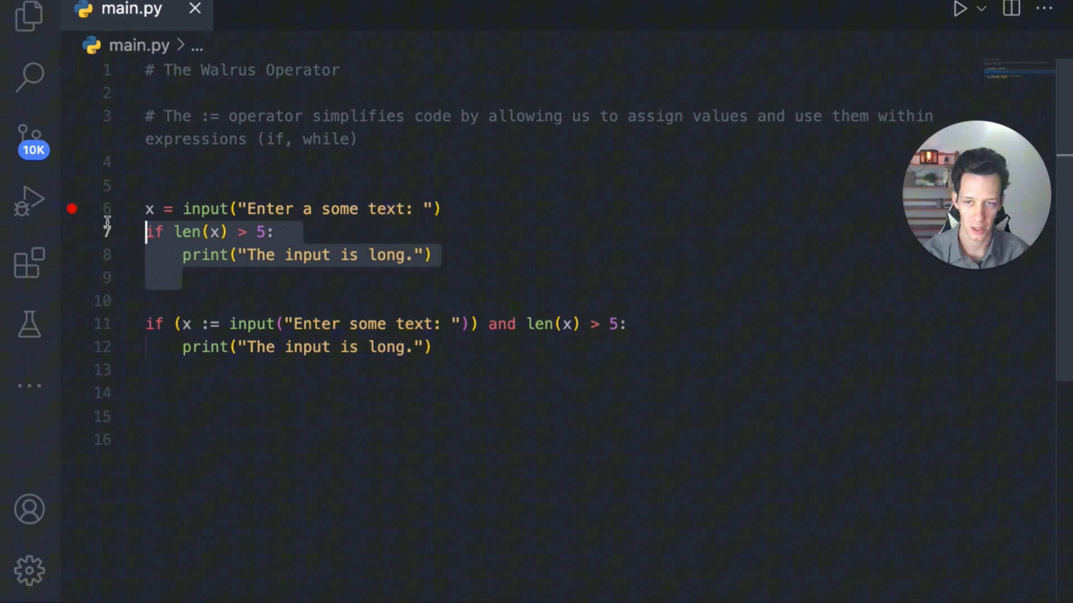
pyautogui.press('ctrl+/')
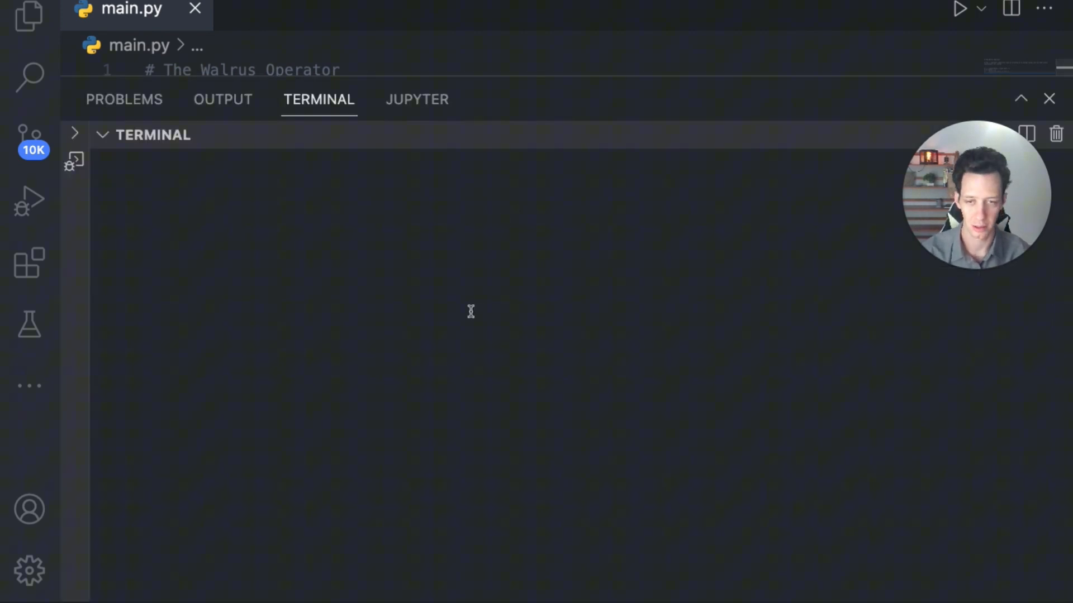
# - Run main.py and answer its prompt with 'walrus is an animal too!'
pyautogui.click(959, 7)
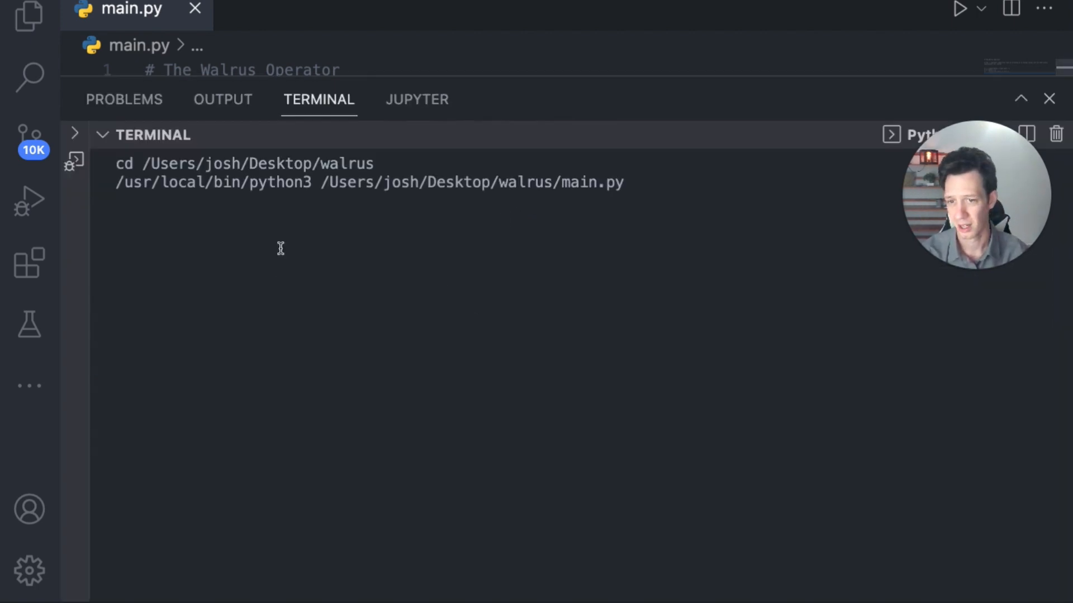
pyautogui.moveTo(321, 245)
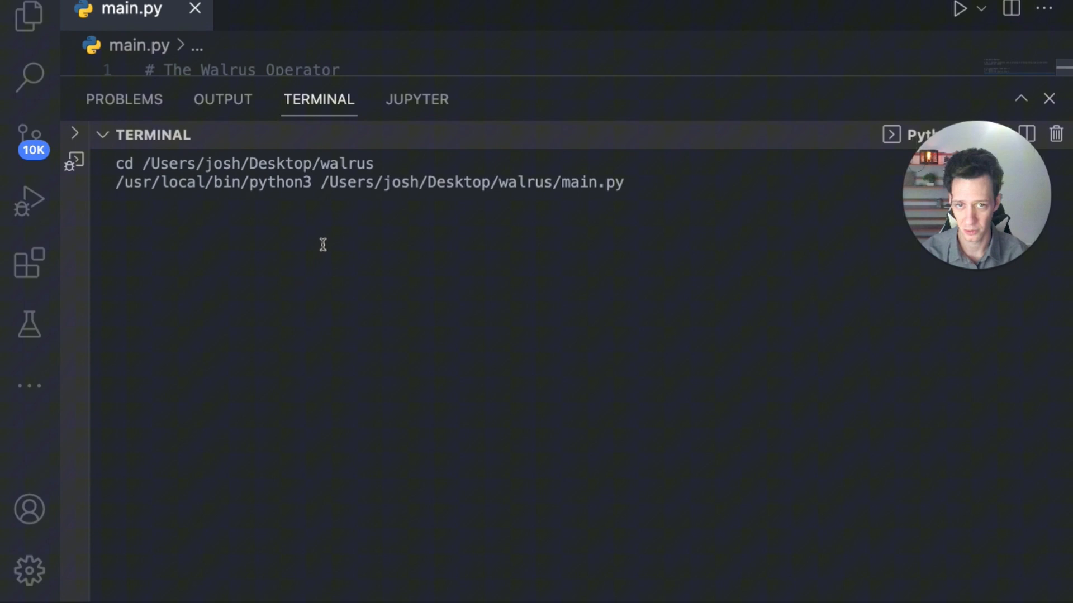
pyautogui.press('Return')
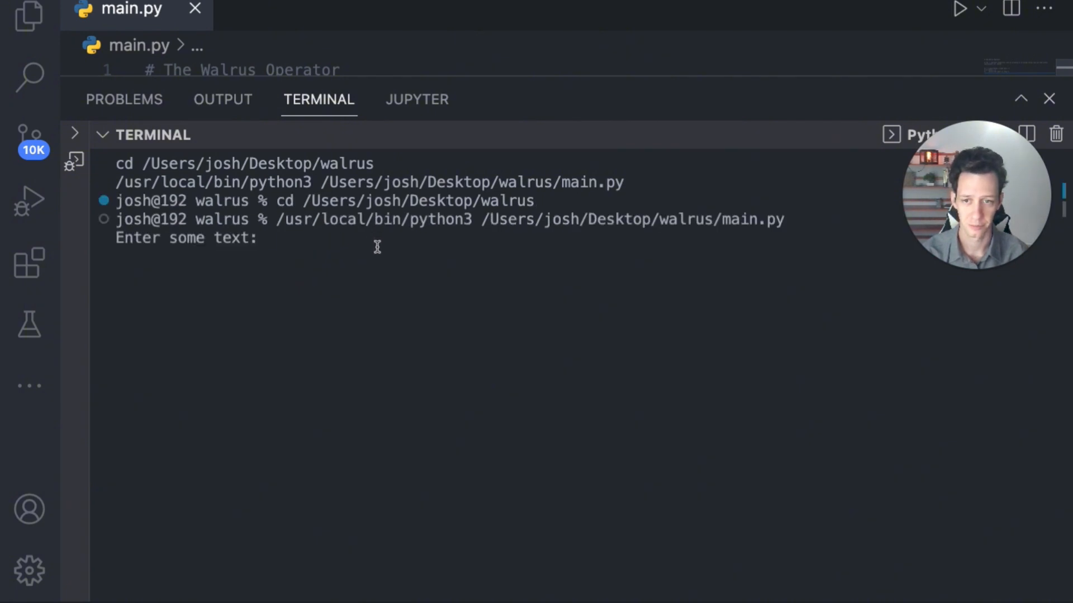
pyautogui.write('walrus')
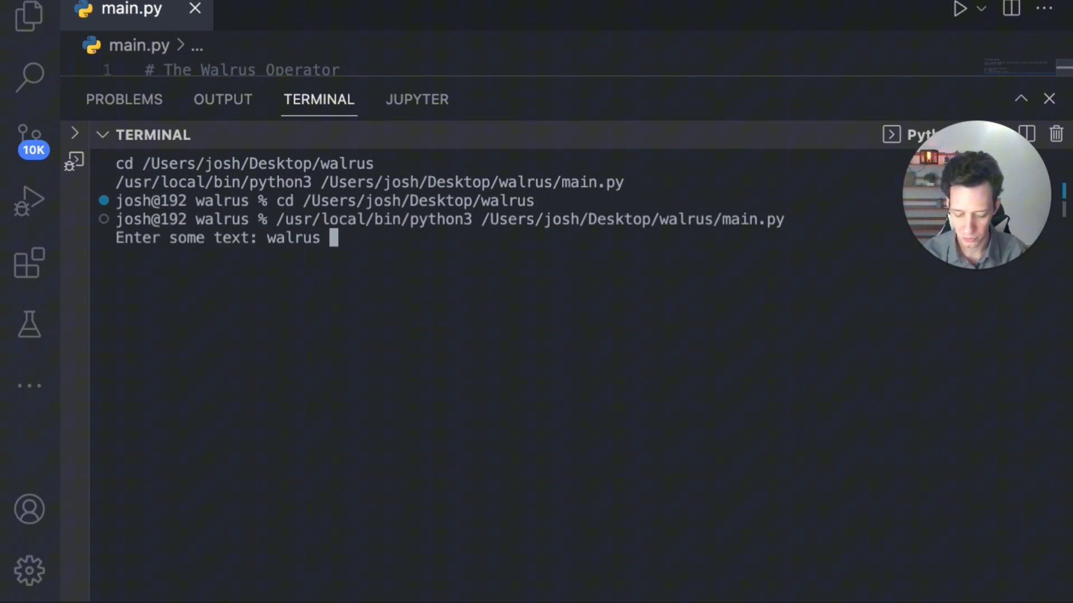
pyautogui.write('is an a')
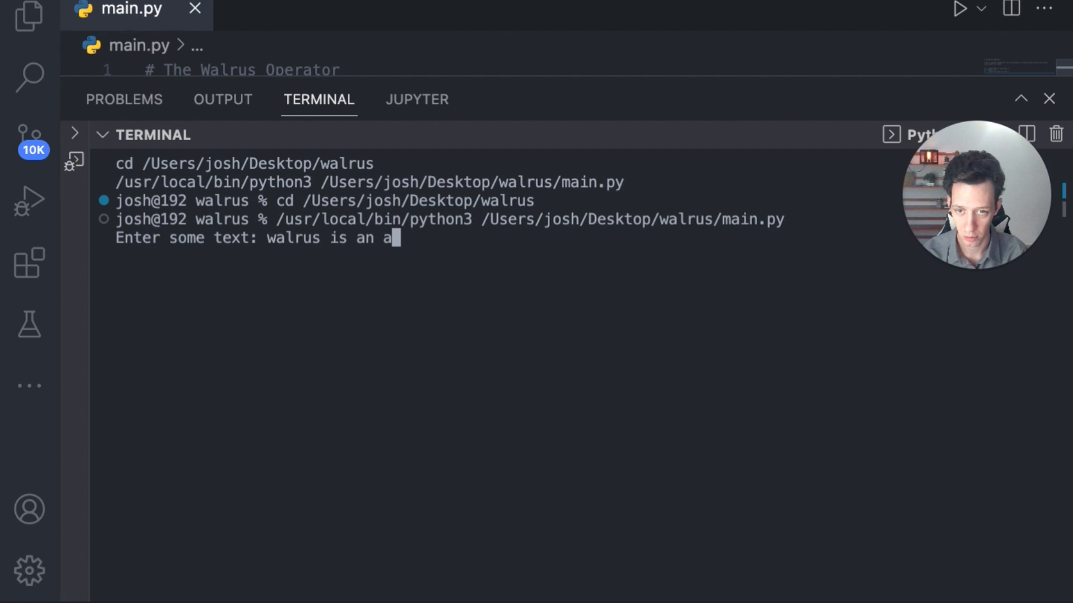
pyautogui.write('nimal too!')
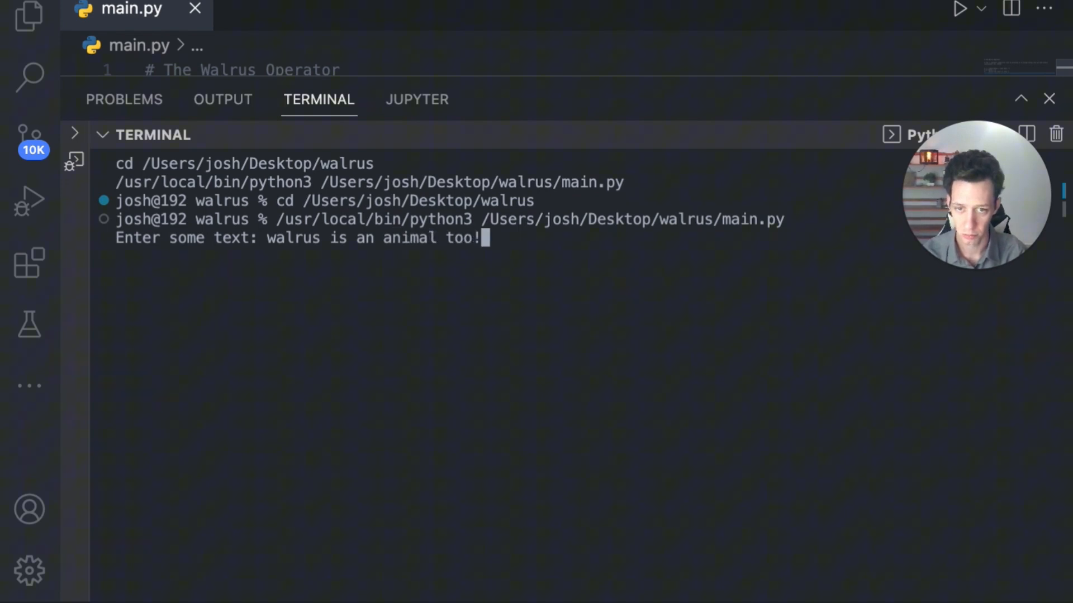
pyautogui.press('Return')
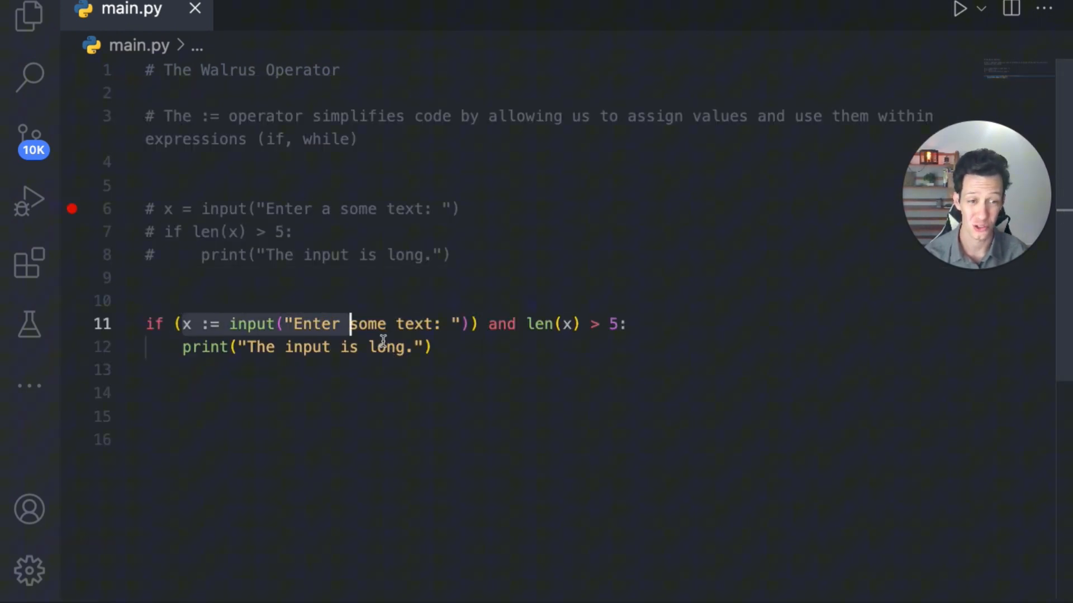
pyautogui.moveTo(428, 441)
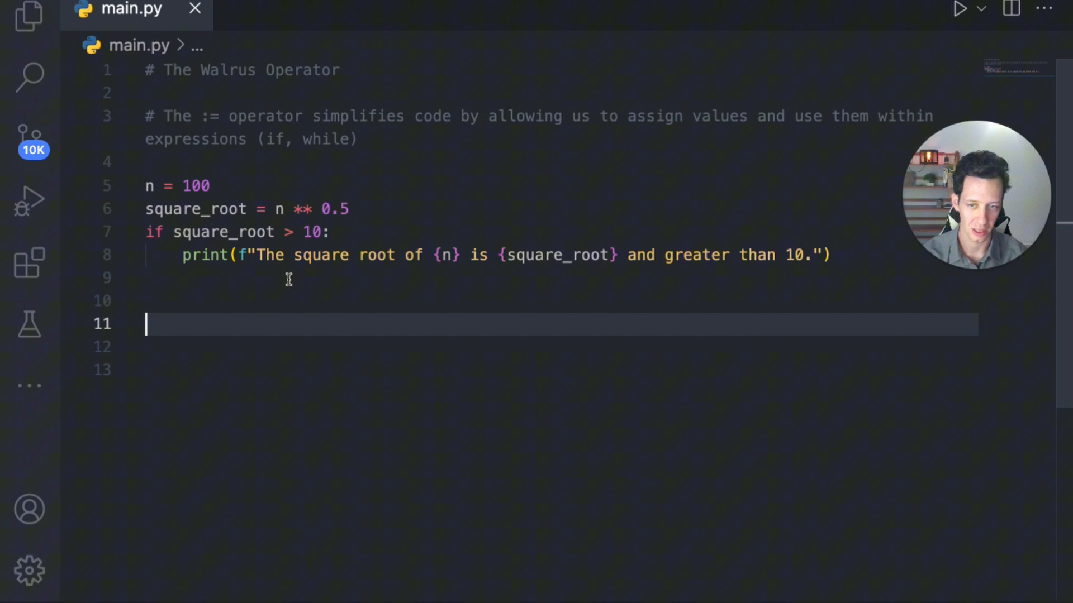
# - Replace the if condition with the walrus assignment (square_root := n ** 0.5)
pyautogui.click(306, 231)
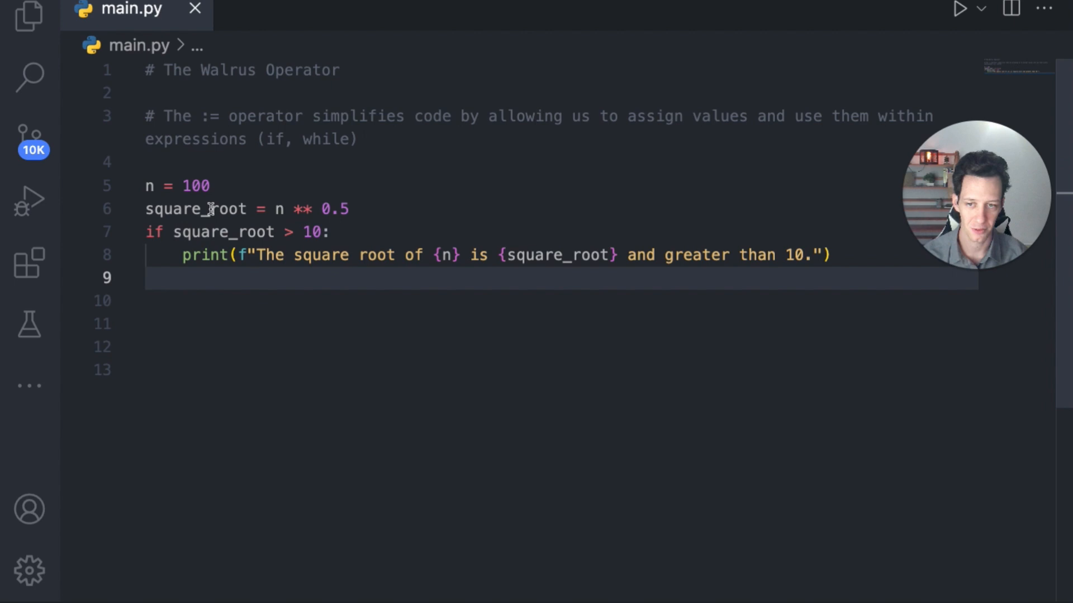
pyautogui.doubleClick(195, 209)
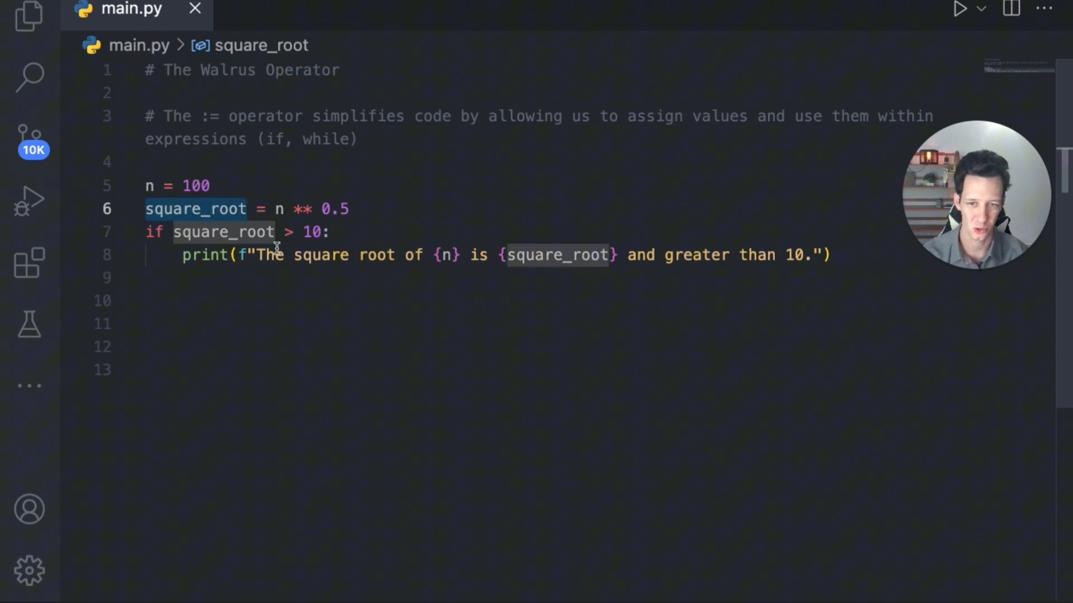
pyautogui.click(257, 233)
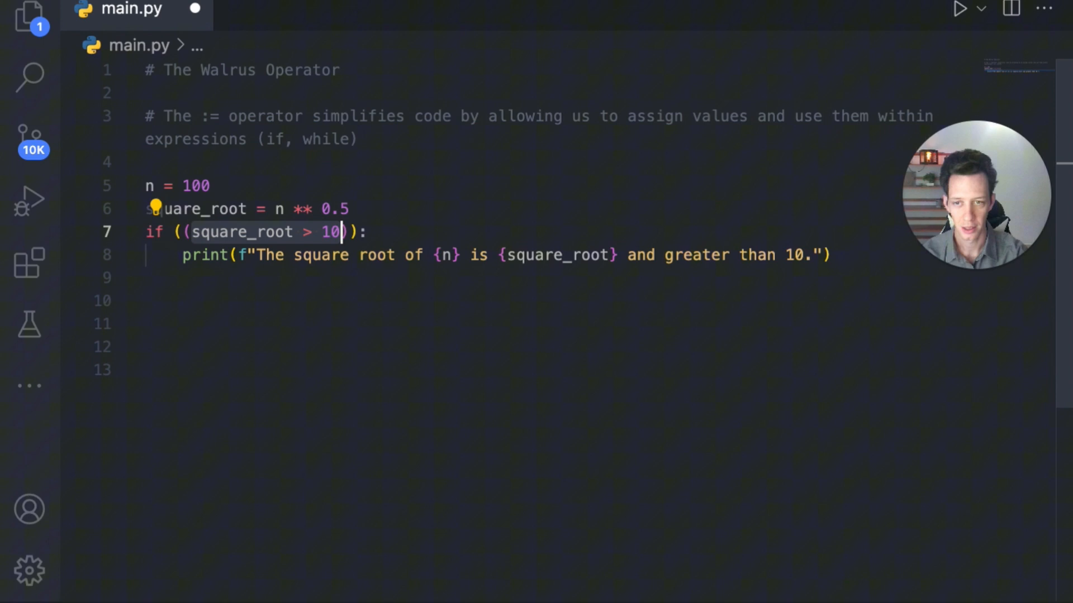
pyautogui.press('Backspace')
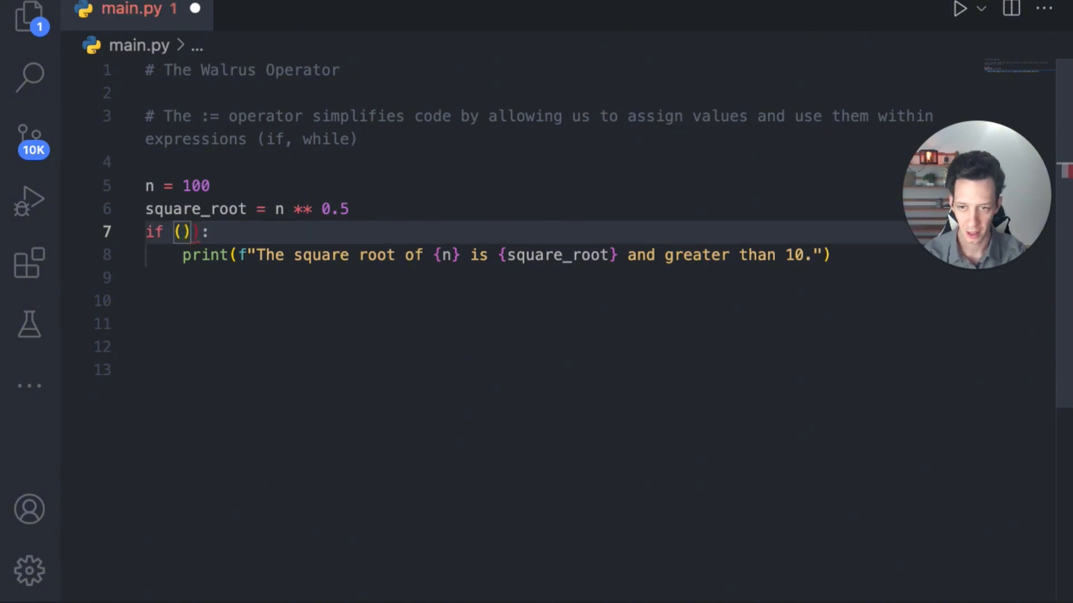
pyautogui.write('square_root')
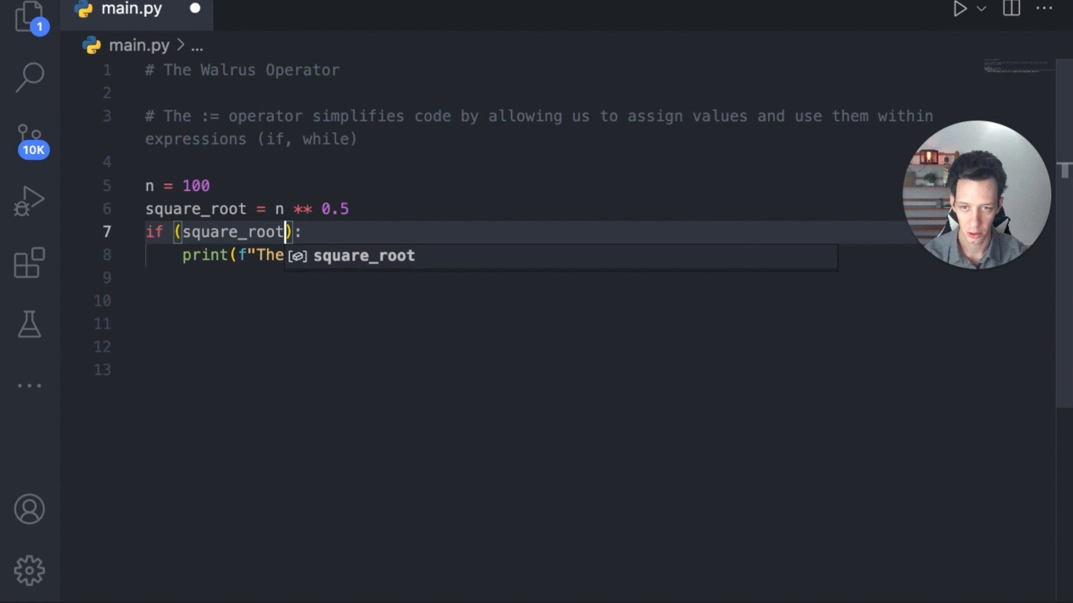
pyautogui.write(':')
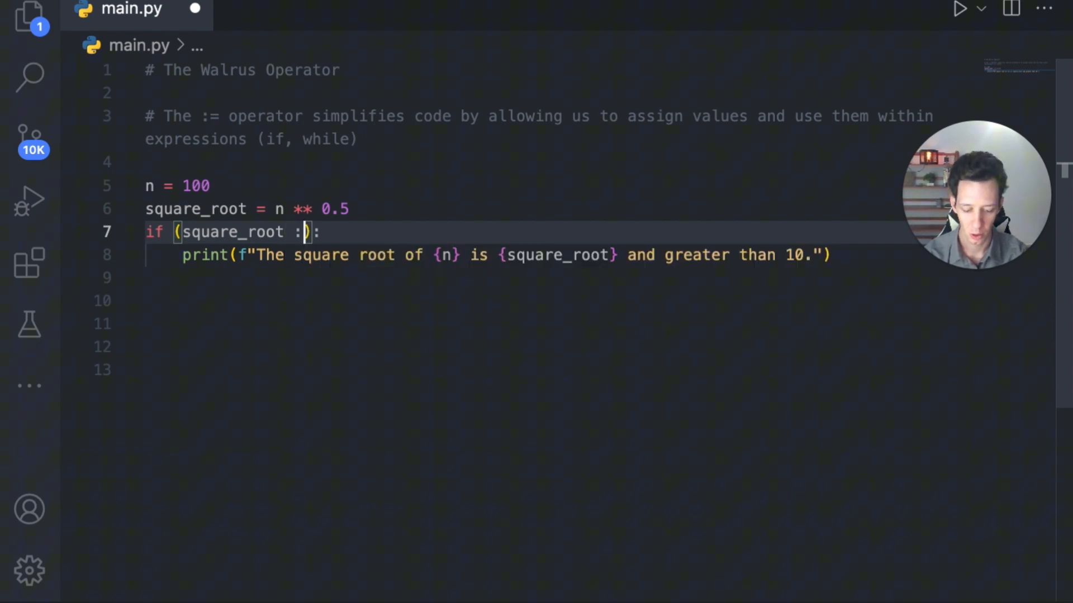
pyautogui.write('=')
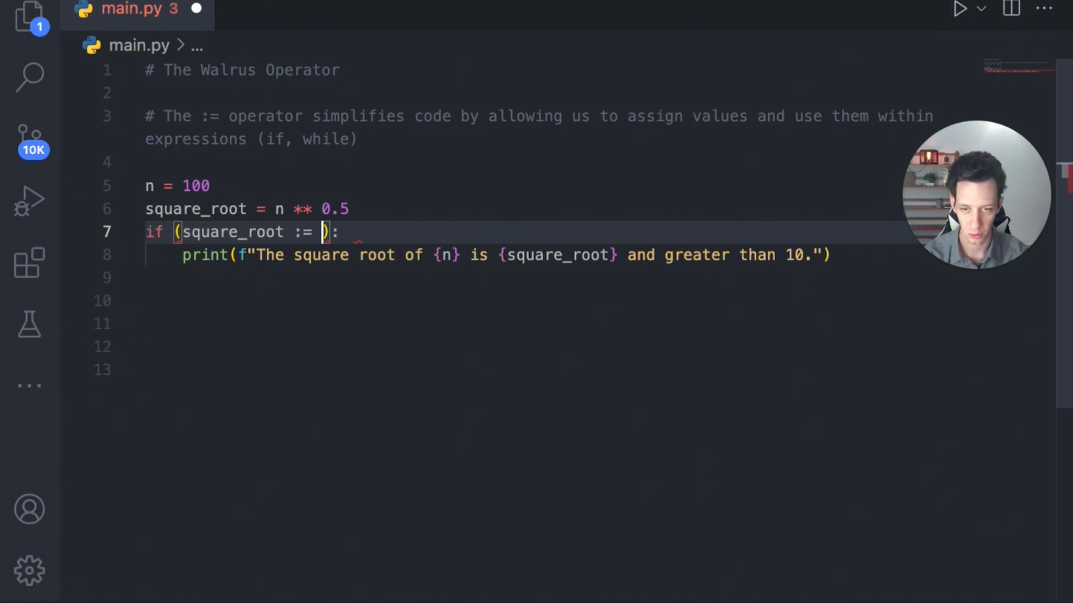
pyautogui.write('n **')
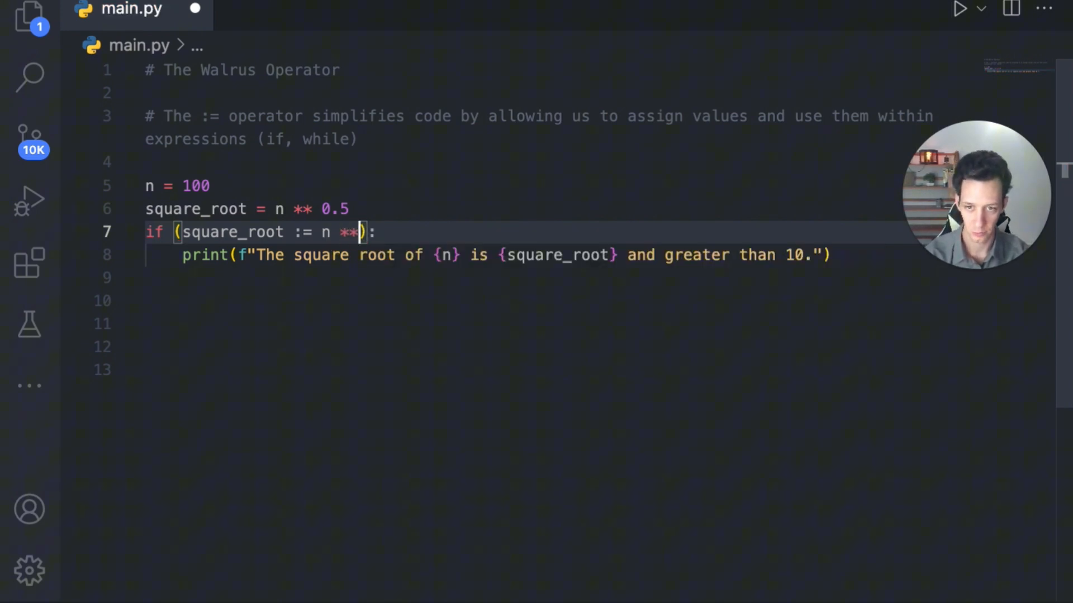
pyautogui.write('0.5')
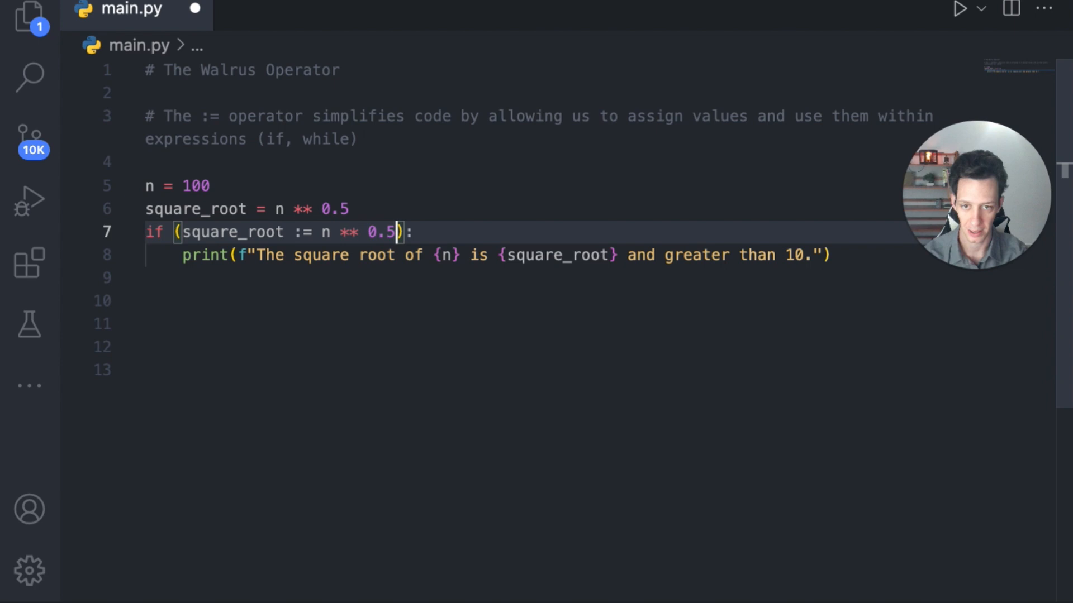
# - Drop the separate square_root assignment and finish the condition with > 10
pyautogui.click(212, 209)
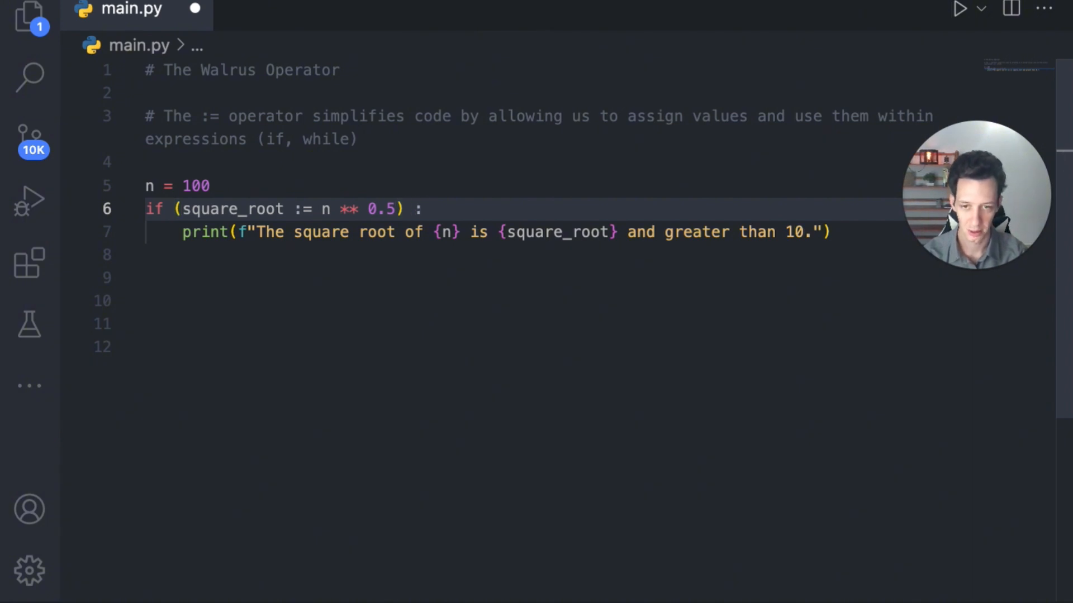
pyautogui.write('> 10')
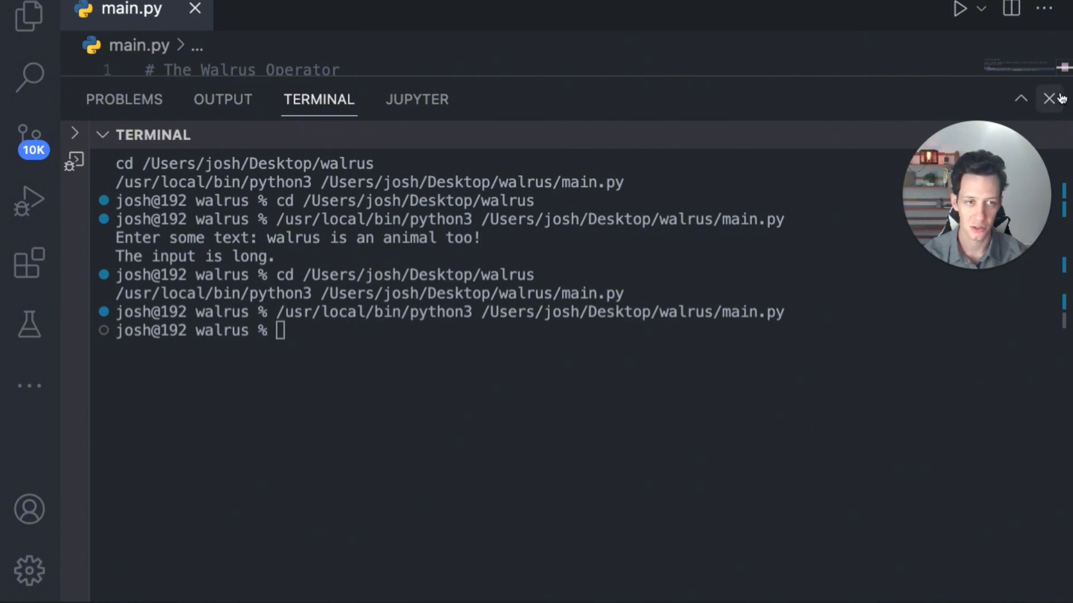
# - Change n from 100 to 1000 and rerun, printing its square root 31.62… as greater than 10
pyautogui.click(1050, 99)
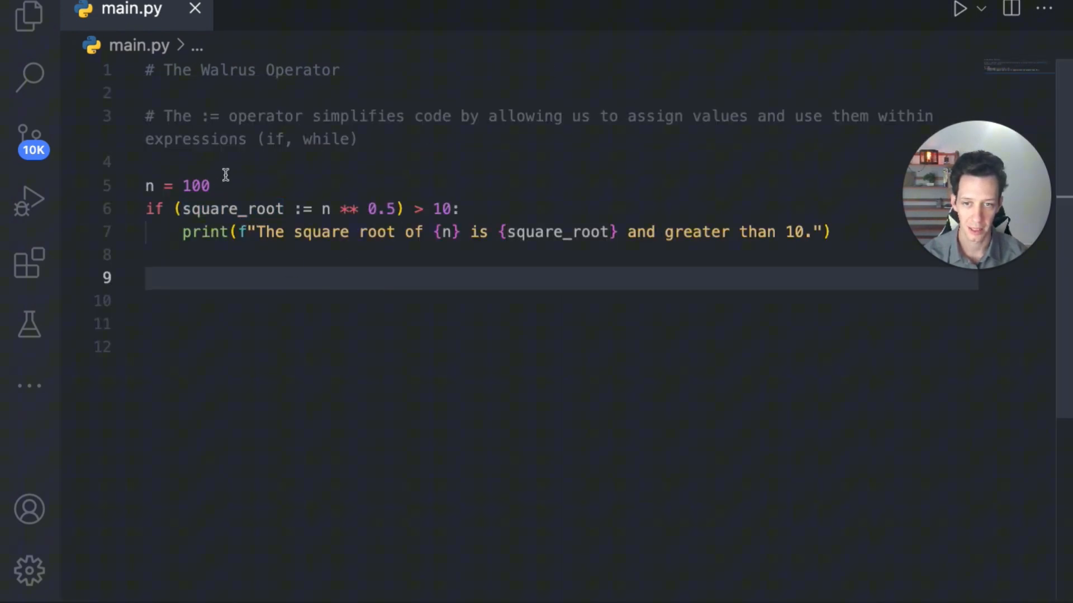
pyautogui.click(215, 186)
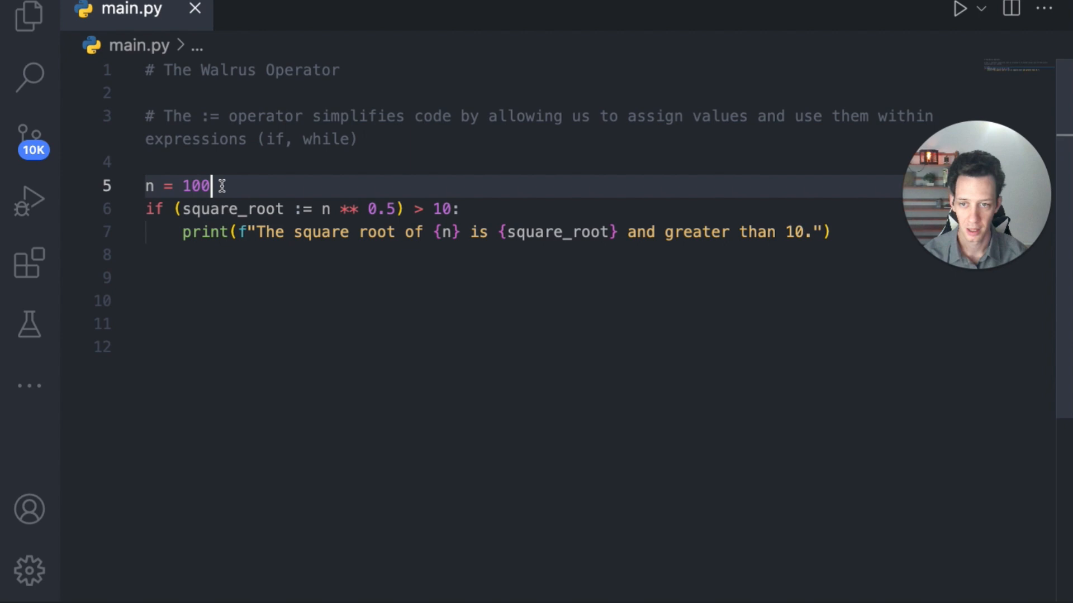
pyautogui.write('0')
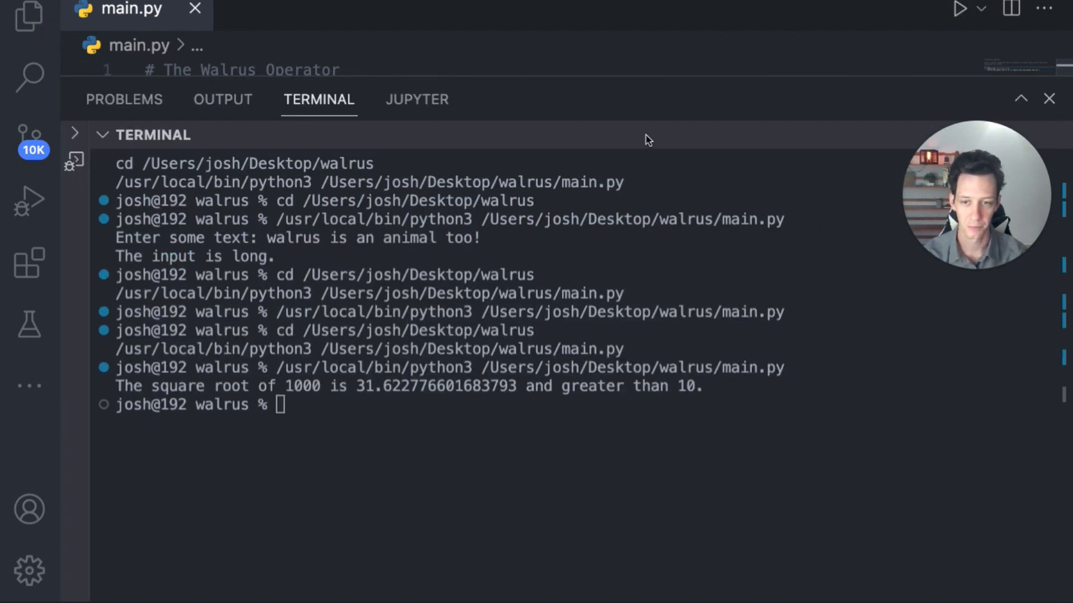
pyautogui.moveTo(287, 386)
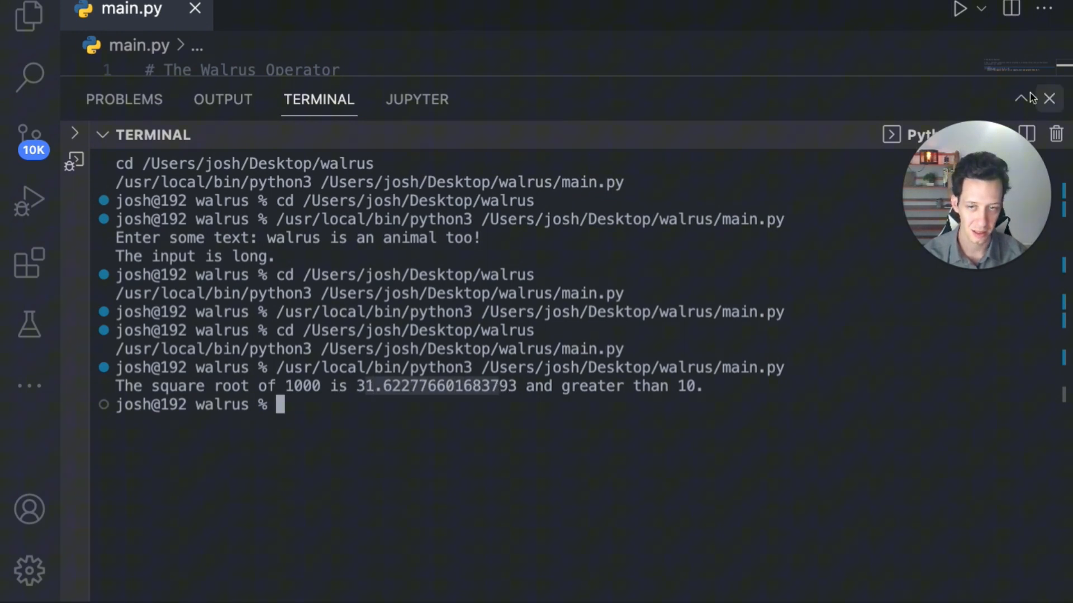
pyautogui.click(1049, 98)
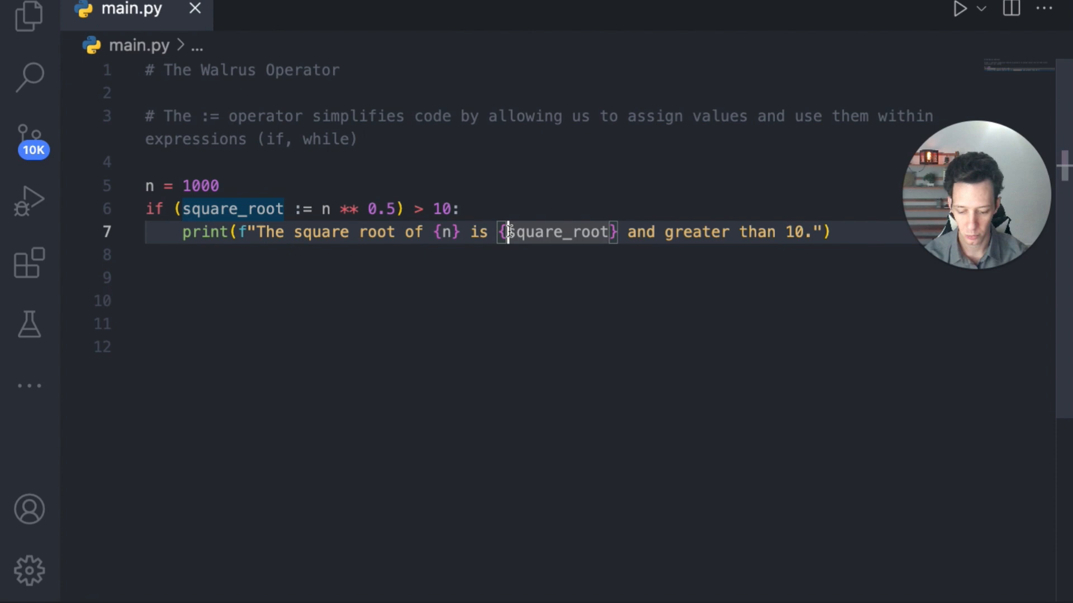
# - Wrap the printed square root in round() and run, showing 31.623 greater than 10
pyautogui.write('round(')
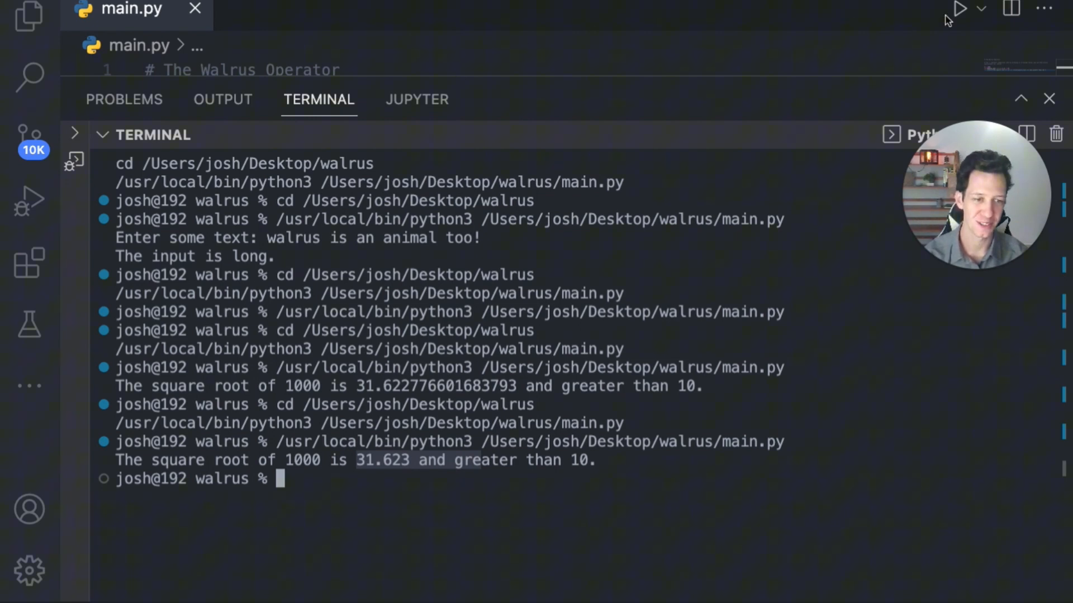
pyautogui.click(1048, 99)
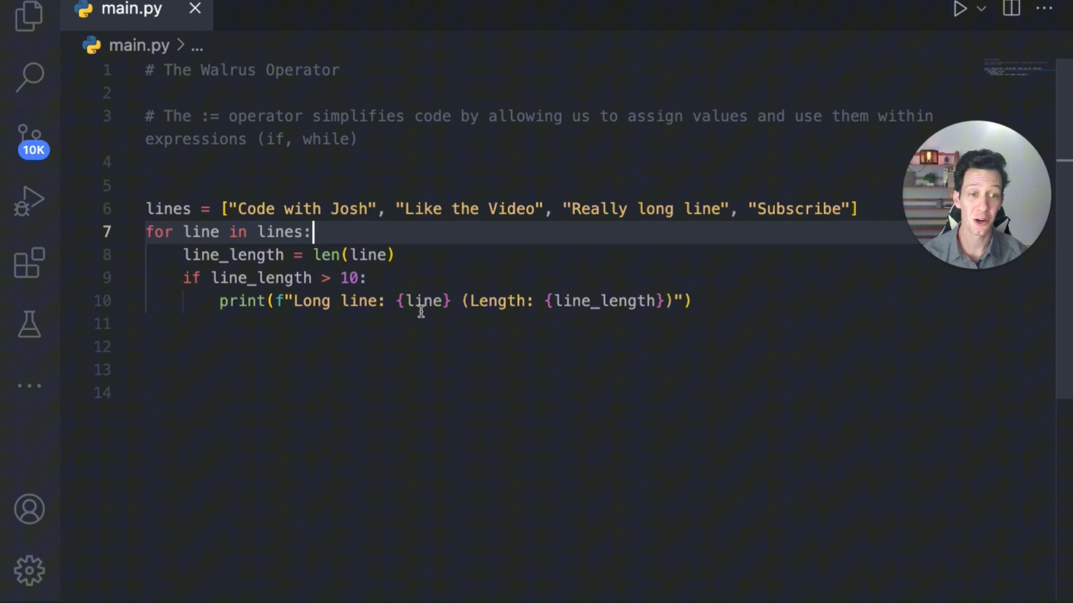
pyautogui.moveTo(170, 205)
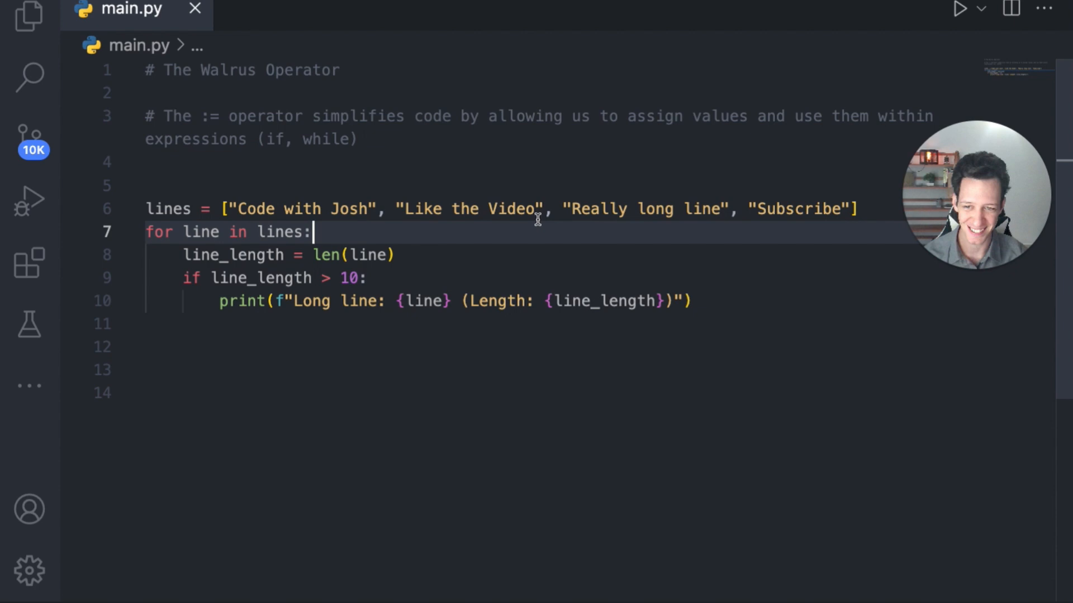
pyautogui.moveTo(448, 218)
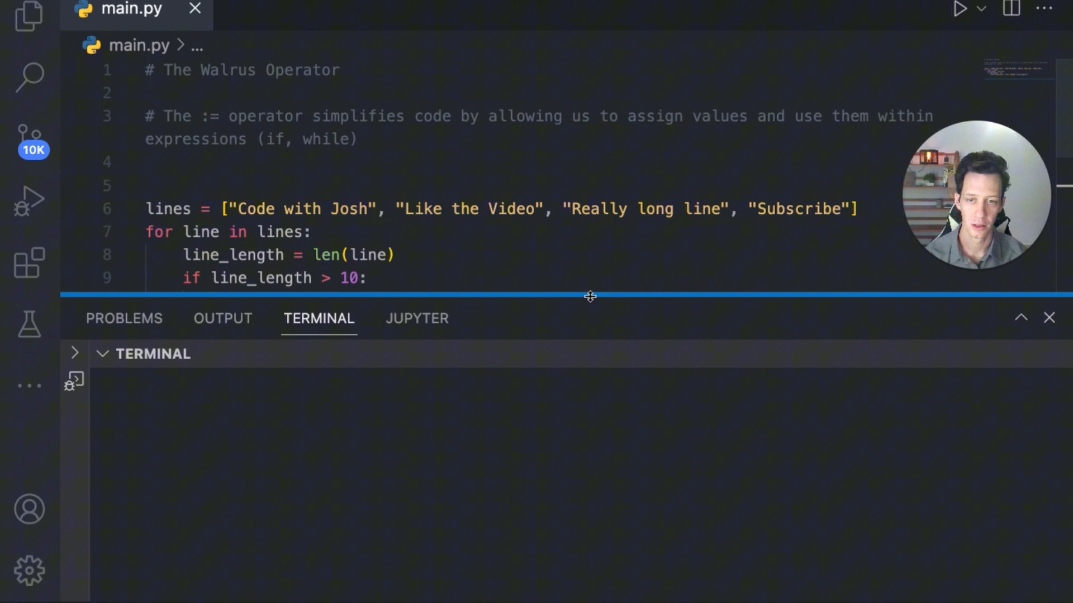
# - Run the line-length loop, printing Code with Josh, Like the Video and Really long line as long
pyautogui.click(959, 9)
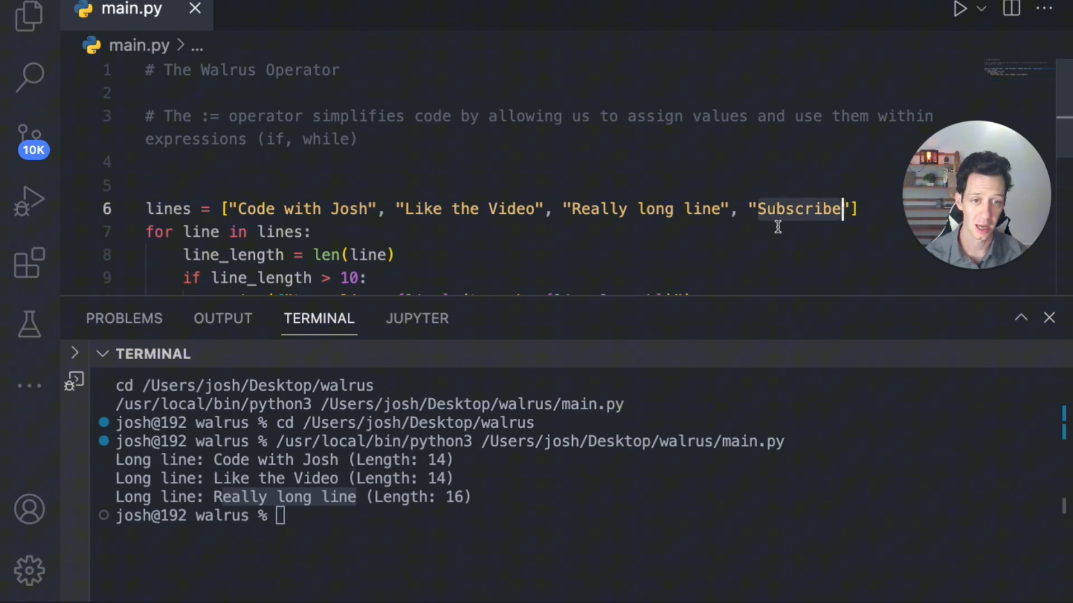
pyautogui.moveTo(325, 290)
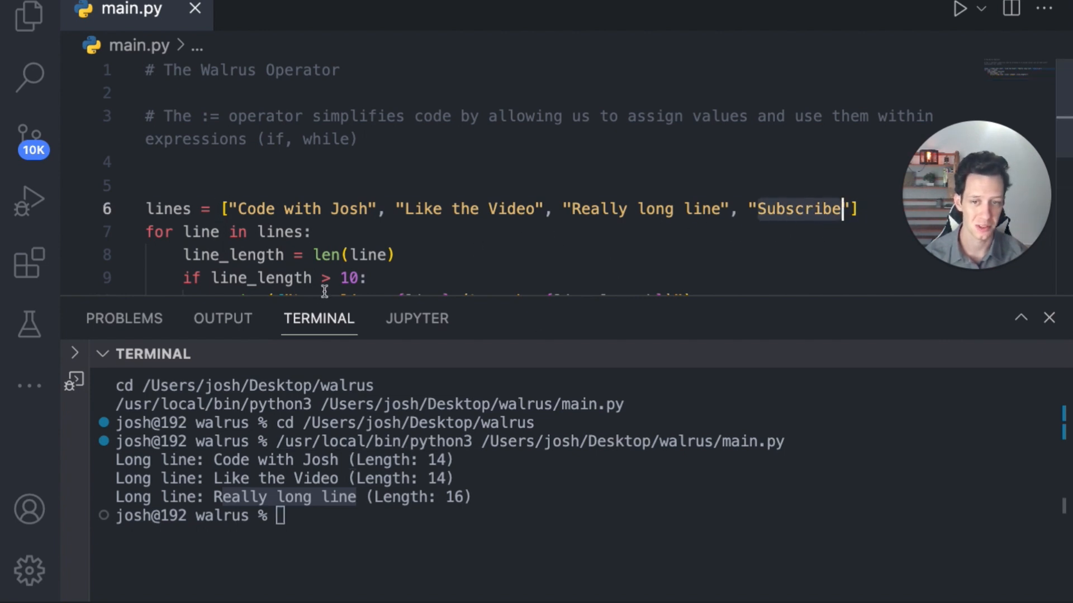
pyautogui.moveTo(491, 212)
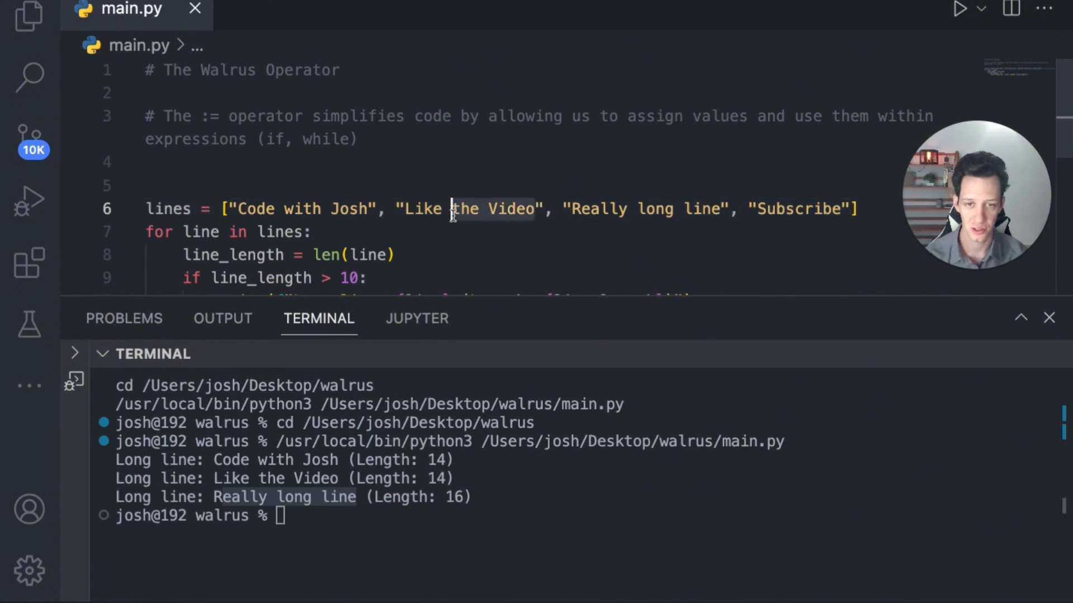
# - Shorten 'Like the Video' to 'Like' and set a breakpoint on the line_length assignment
pyautogui.press('Backspace')
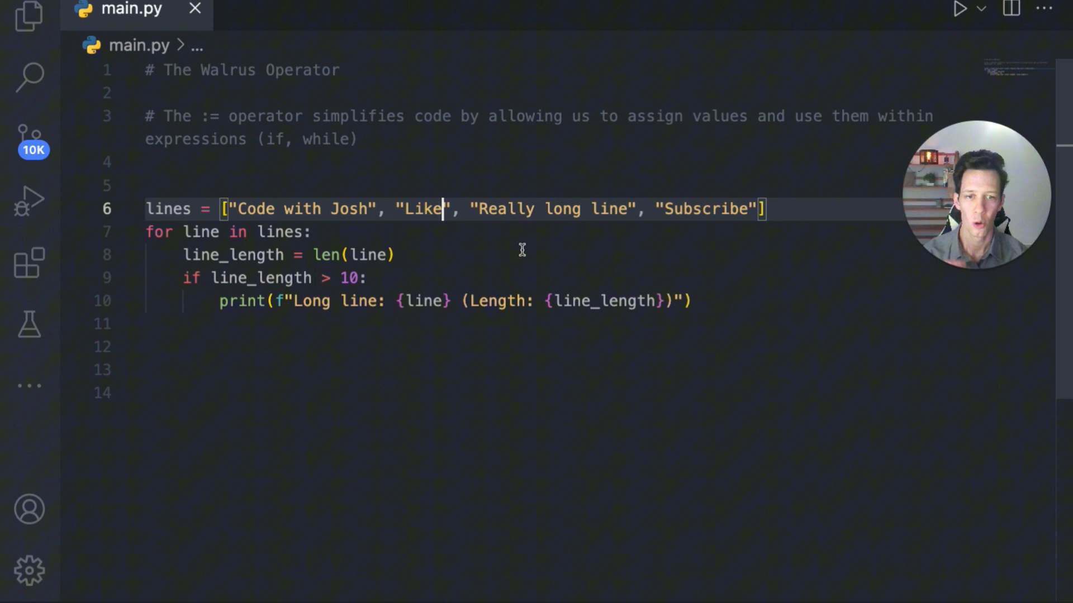
pyautogui.moveTo(387, 285)
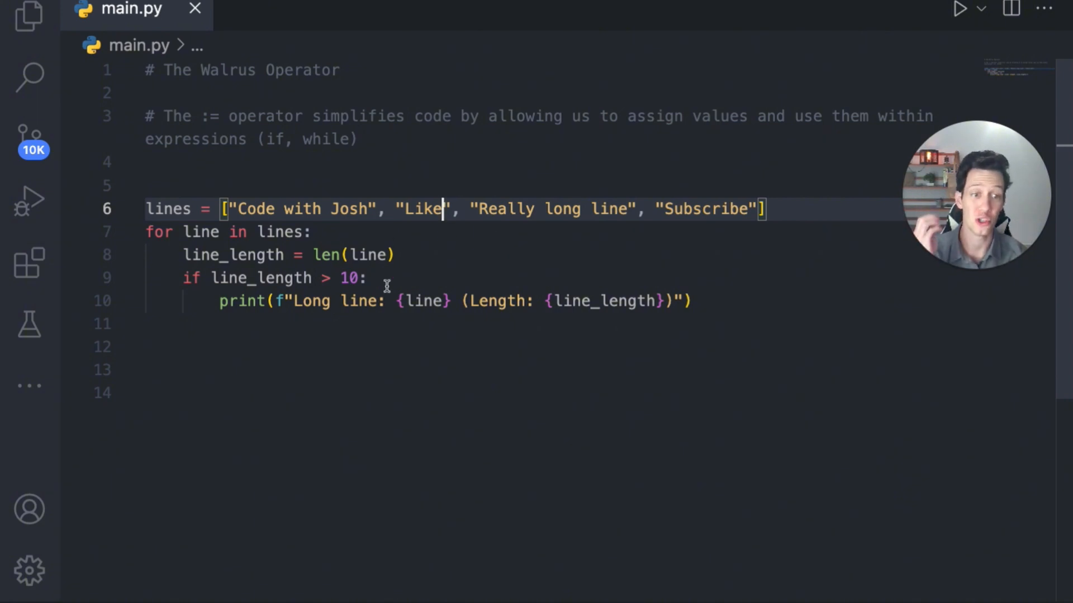
pyautogui.moveTo(388, 344)
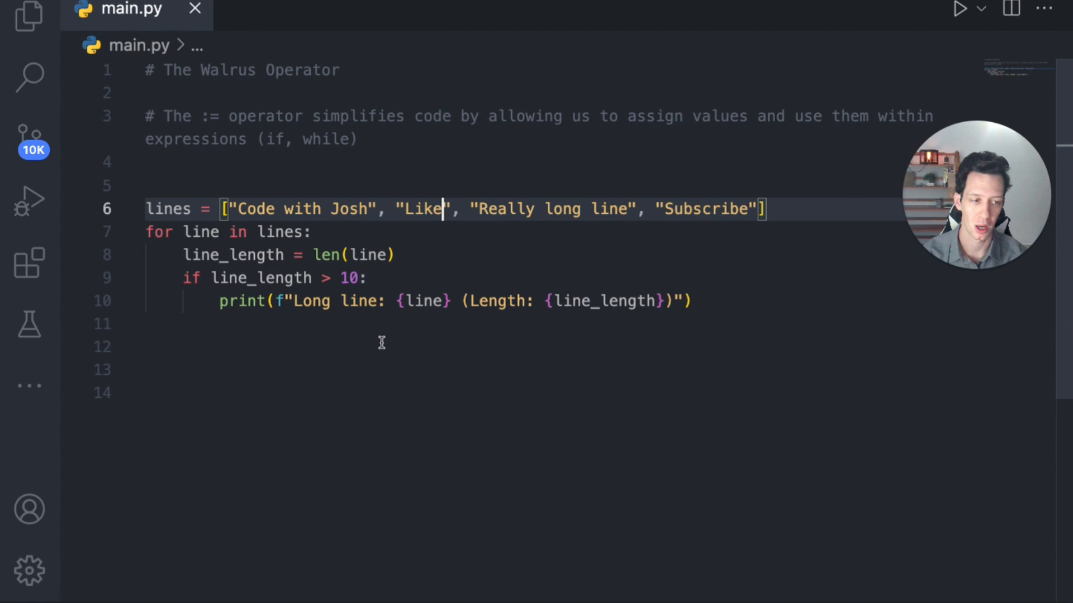
pyautogui.moveTo(71, 260)
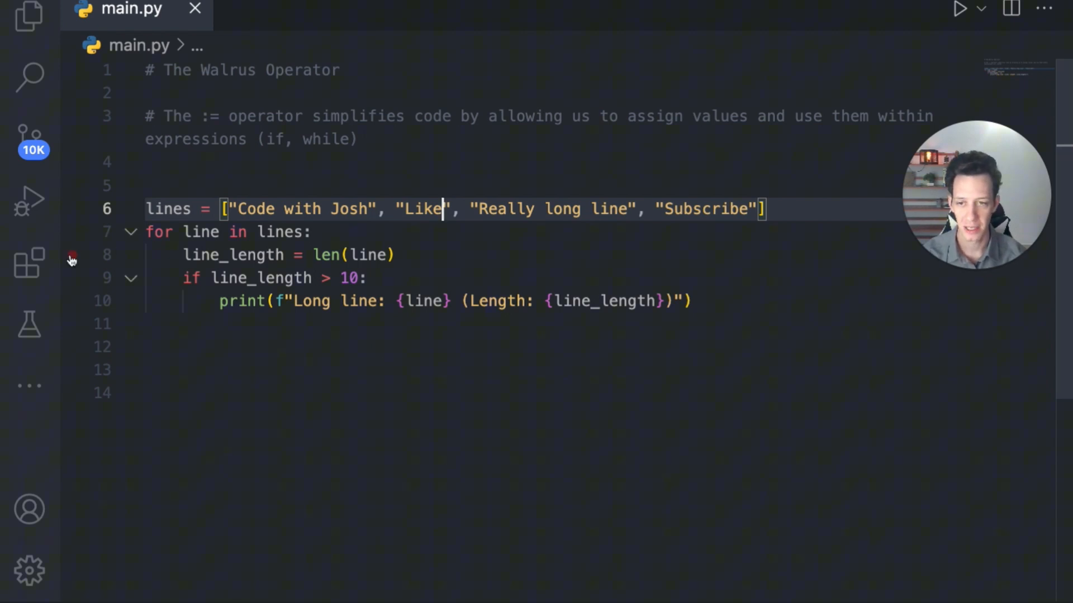
pyautogui.click(72, 254)
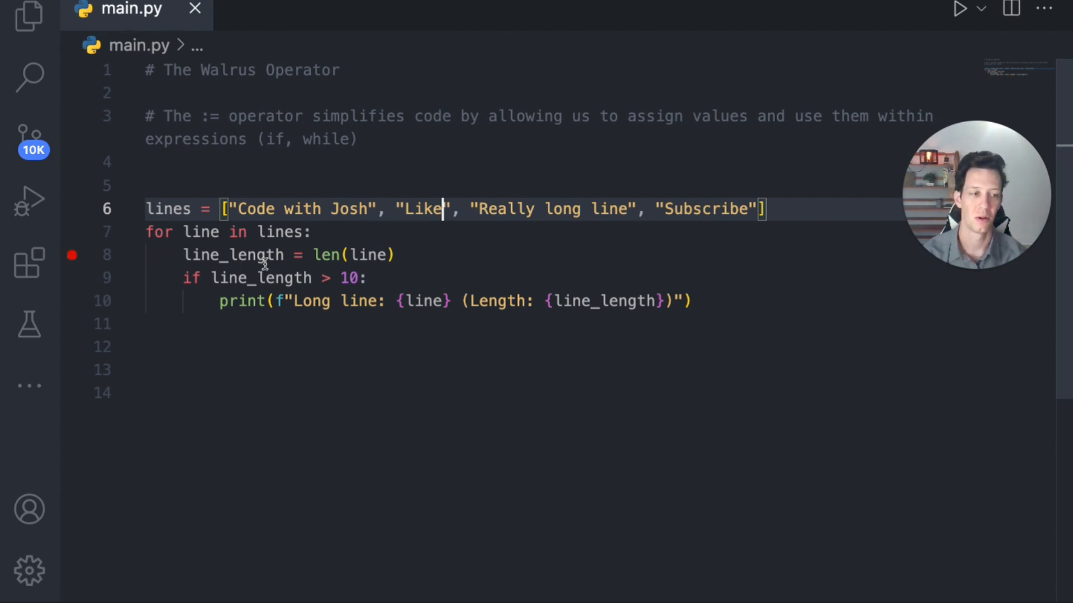
pyautogui.moveTo(356, 277)
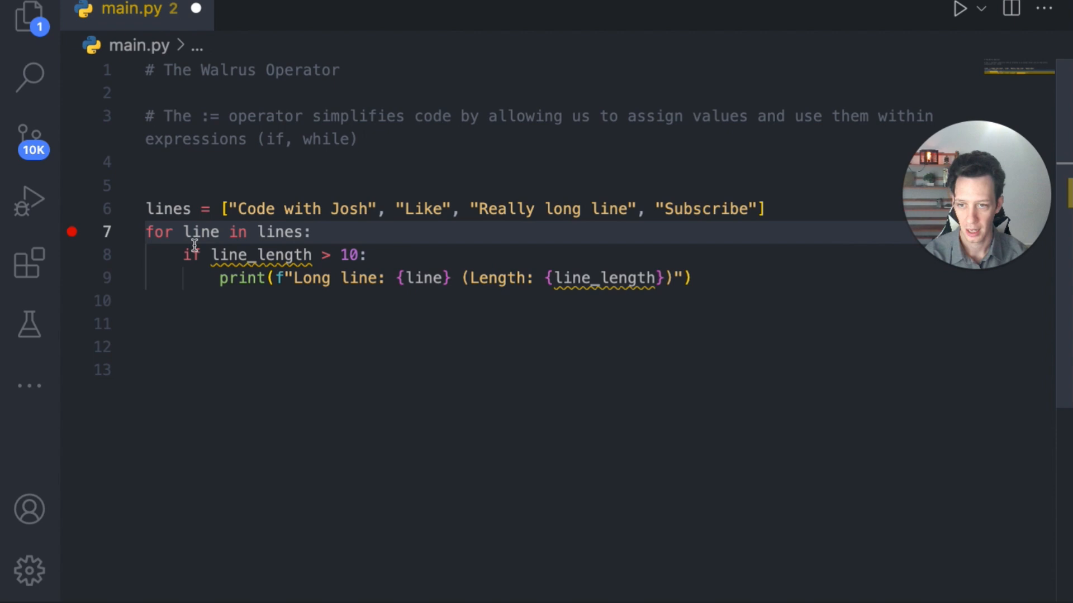
# - Rewrite the loop's if as (line_length := len(line)) > 10, replacing the separate assignment line
pyautogui.click(71, 231)
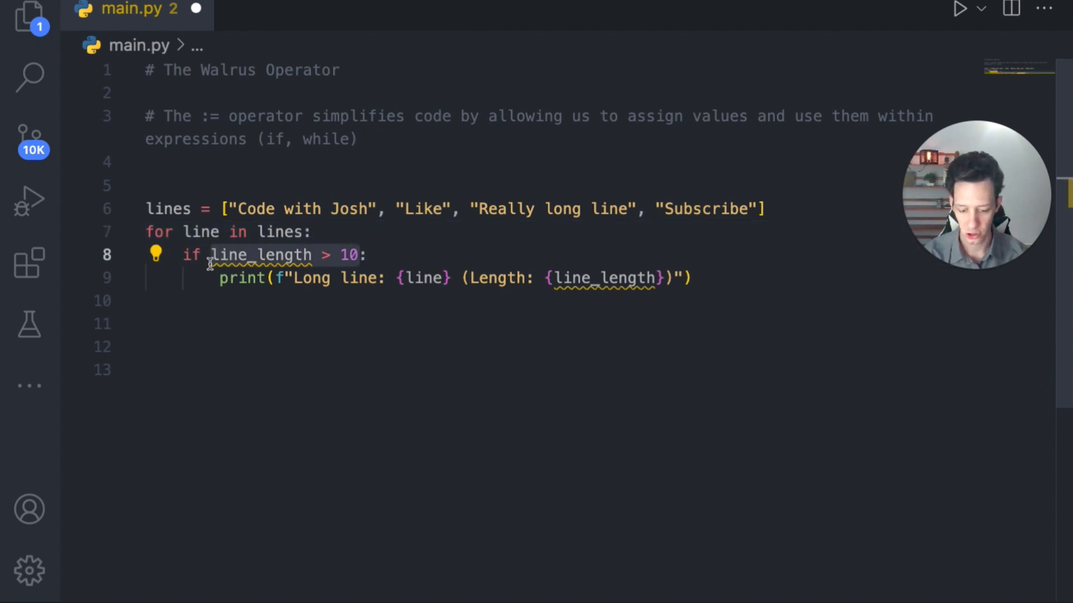
pyautogui.write('(')
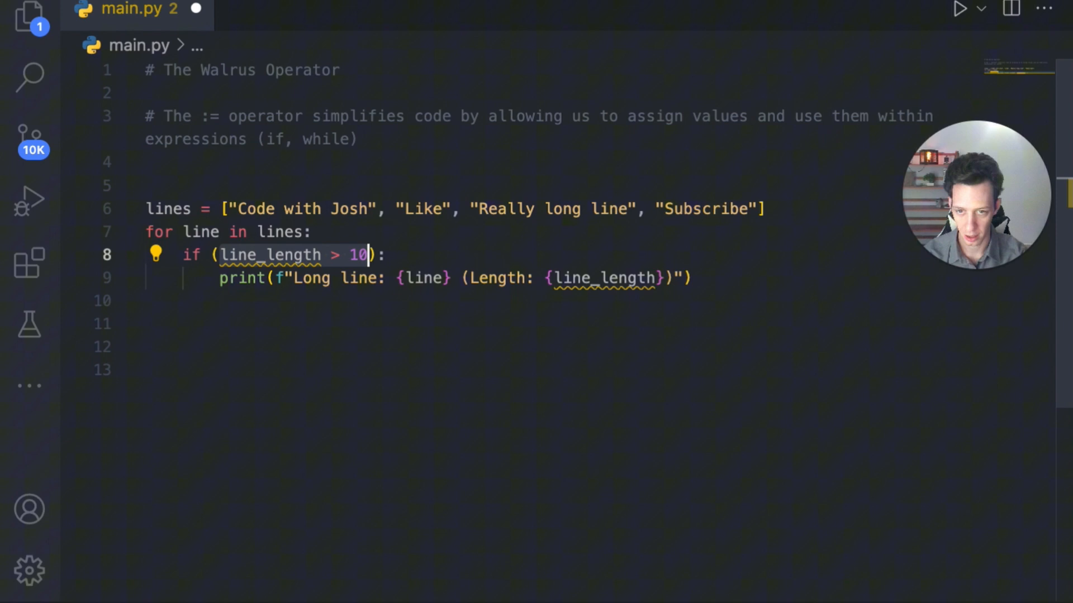
pyautogui.press('Backspace')
pyautogui.write(':')
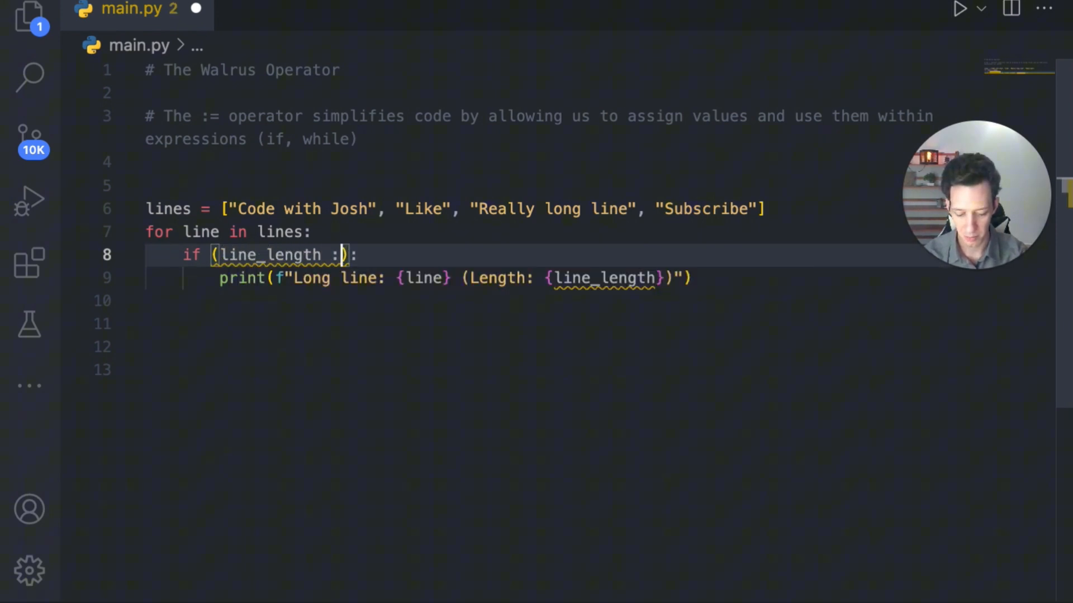
pyautogui.write('=')
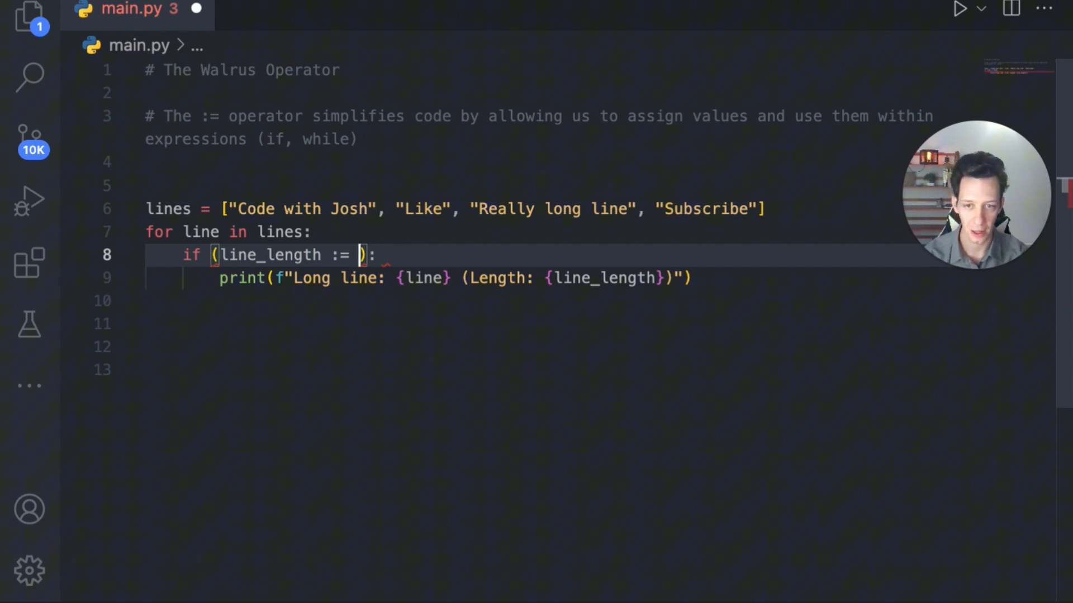
pyautogui.write('len(')
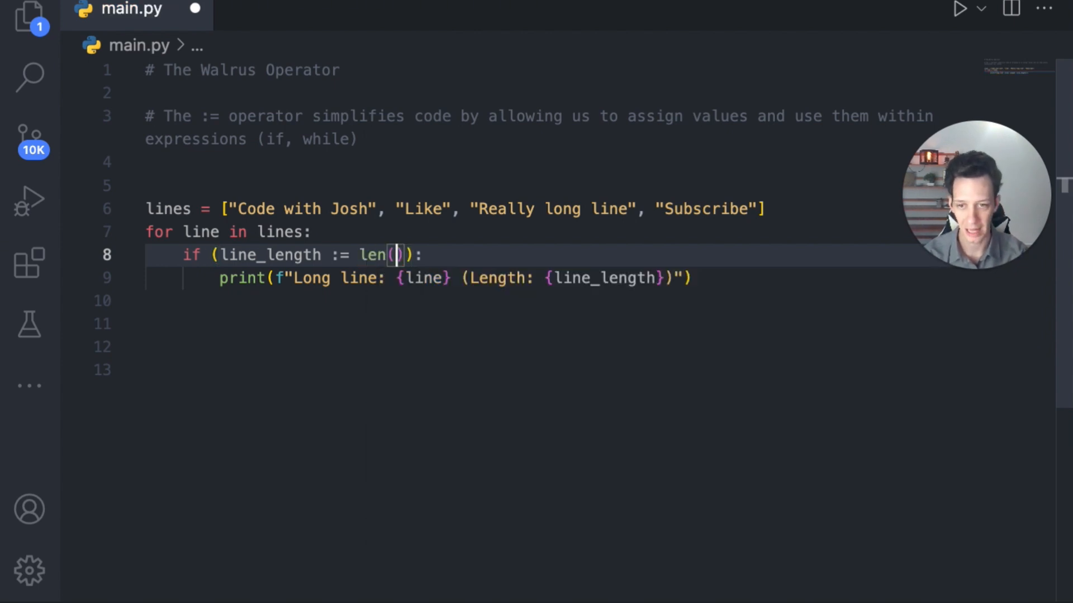
pyautogui.write('line')
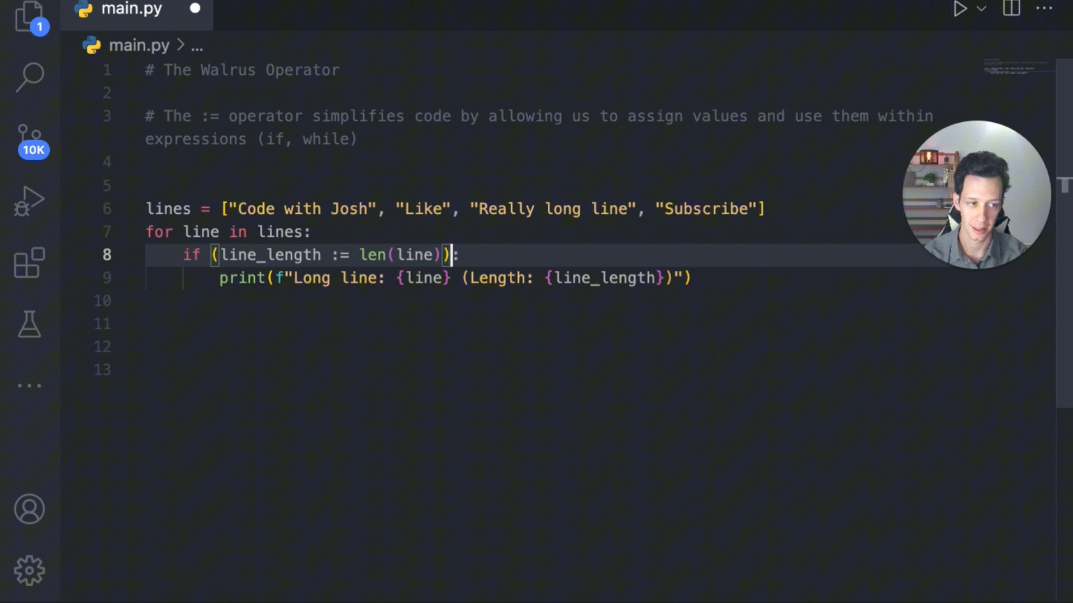
pyautogui.write('> 10')
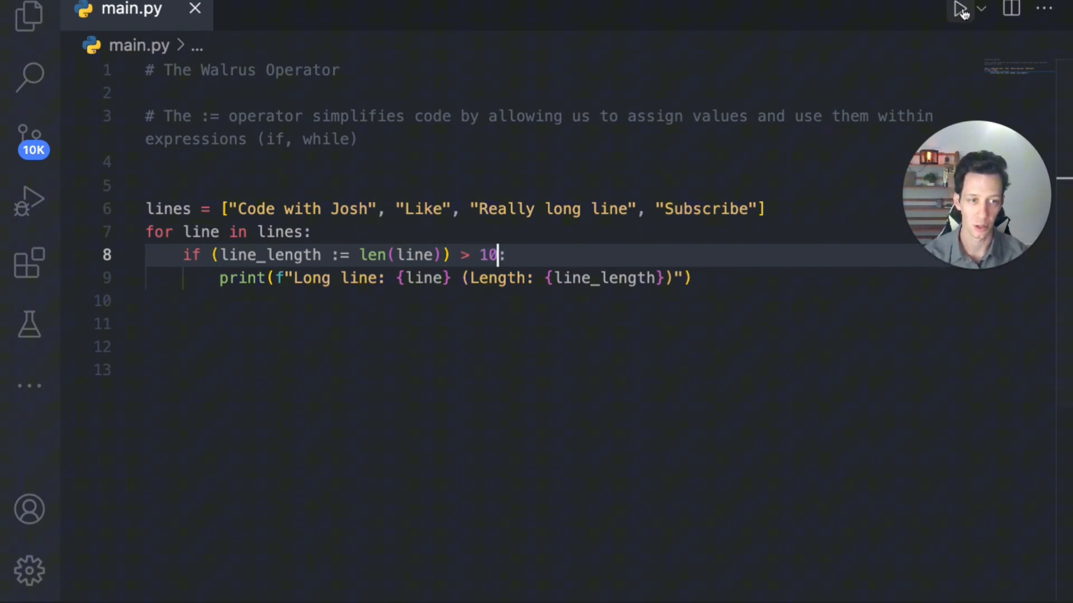
# - Run the walrus loop, reporting only Code with Josh (14) and Really long line (16) as long
pyautogui.click(958, 9)
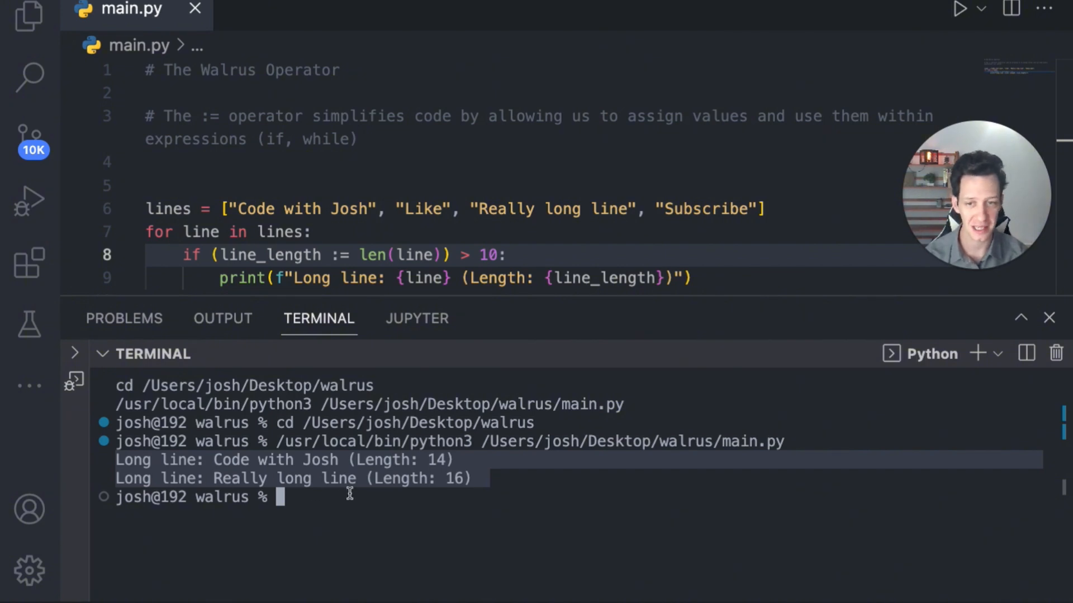
pyautogui.moveTo(399, 245)
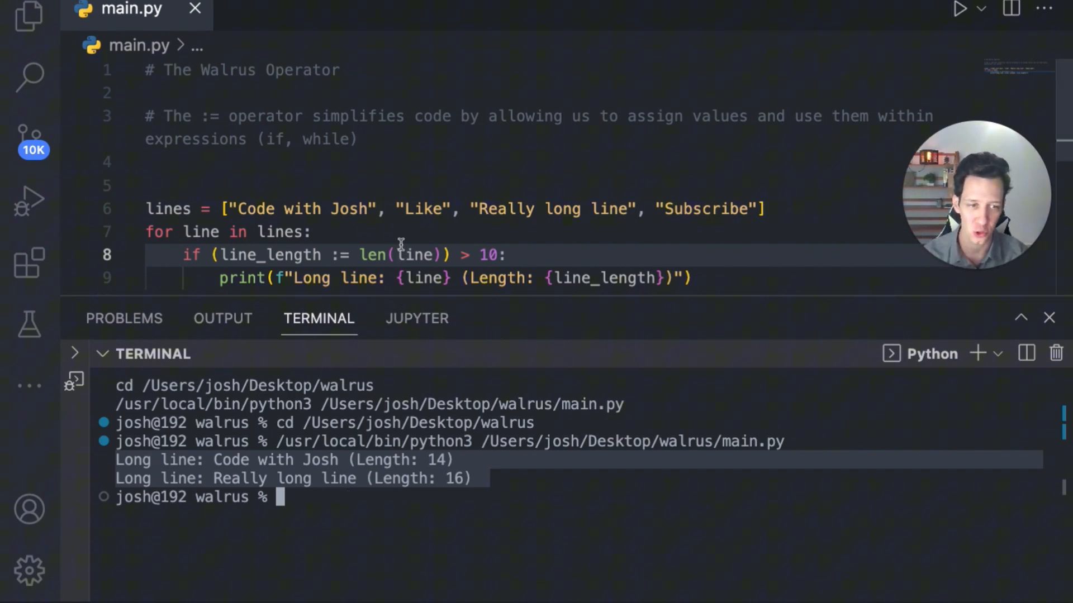